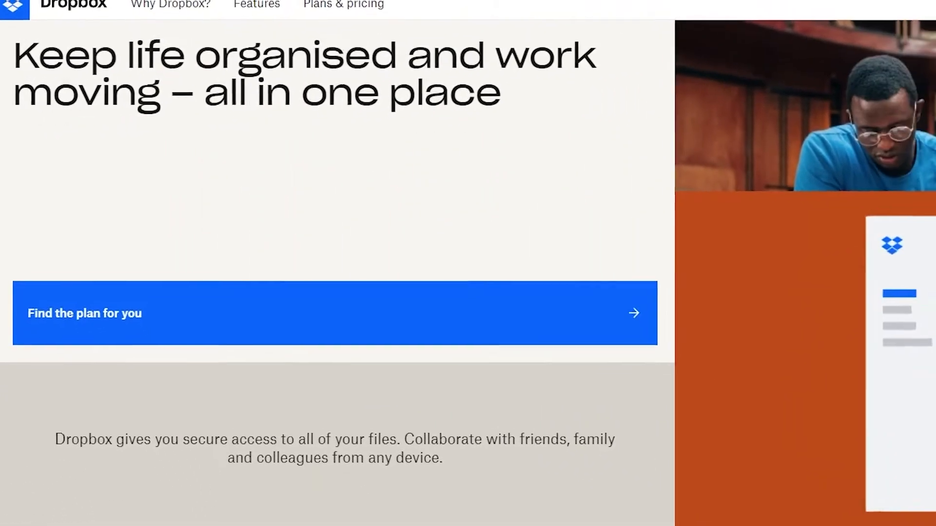
Step: Open the Plans & pricing page and browse the Plus, Family, Professional, Standard and Advanced plans
{"action": "left_click", "coordinate": [334, 313]}
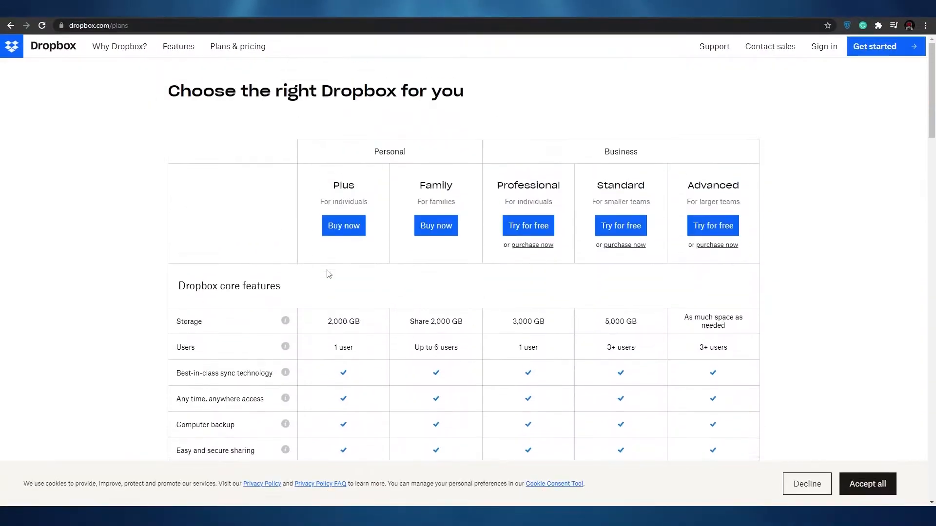
{"action": "scroll", "scroll_direction": "down", "scroll_amount": 3}
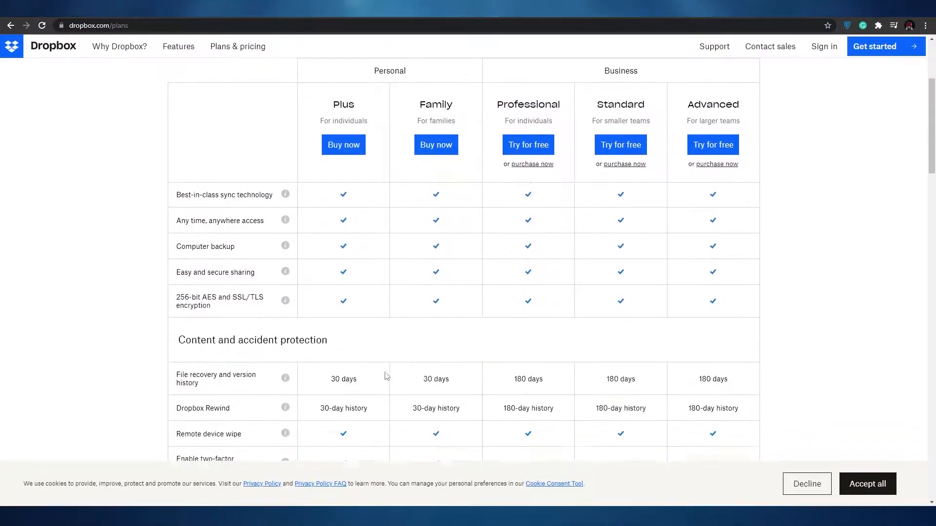
{"action": "scroll", "scroll_direction": "up", "scroll_amount": 3}
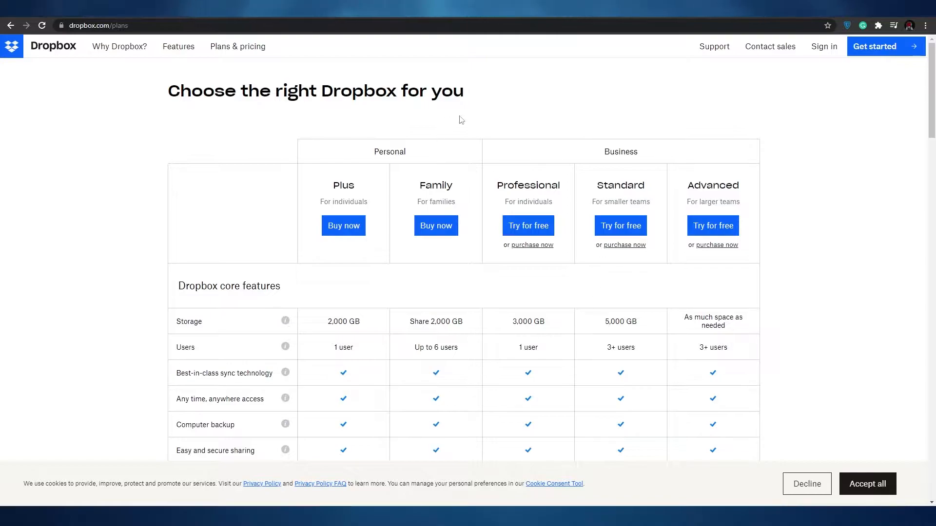
{"action": "mouse_move", "coordinate": [507, 143]}
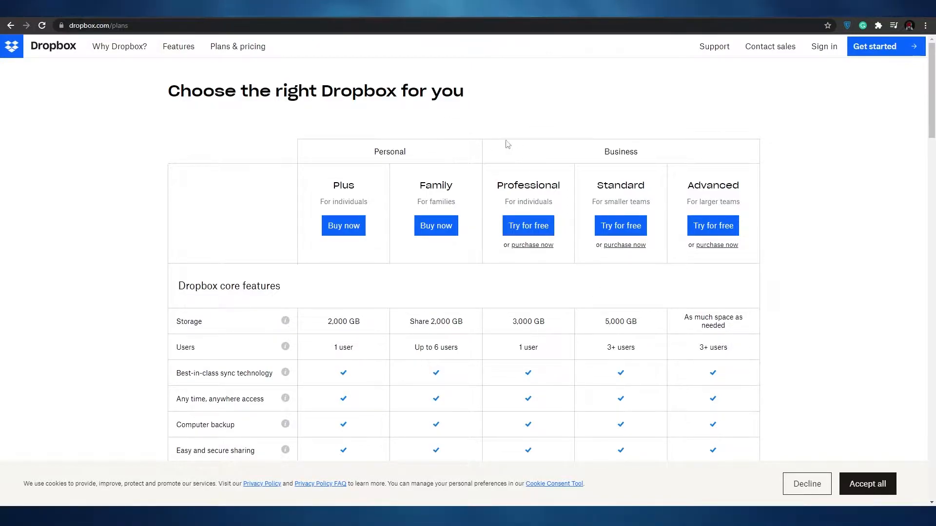
{"action": "mouse_move", "coordinate": [323, 170]}
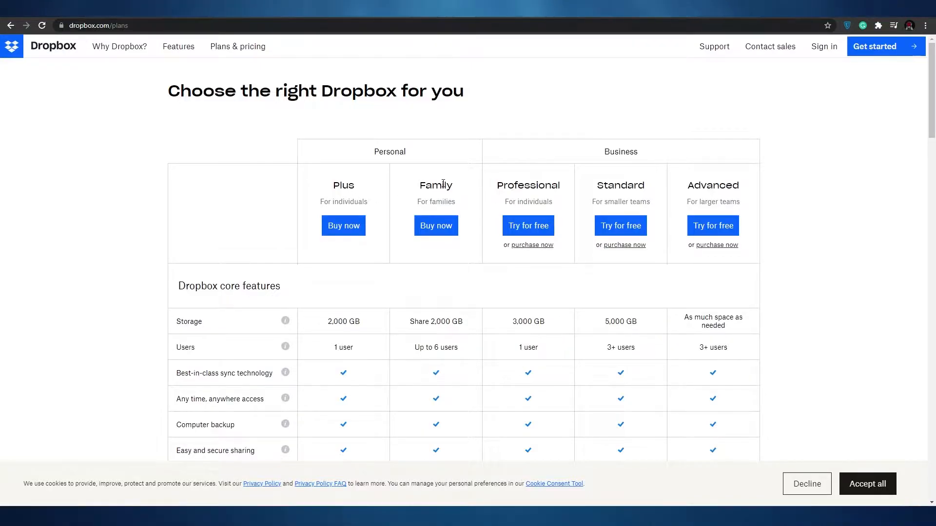
{"action": "mouse_move", "coordinate": [561, 199]}
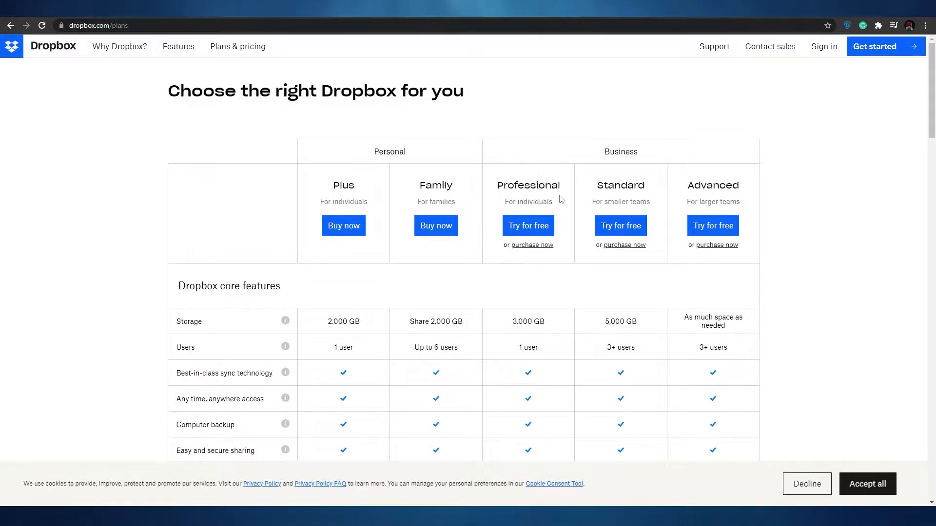
{"action": "scroll", "scroll_direction": "down", "scroll_amount": 3}
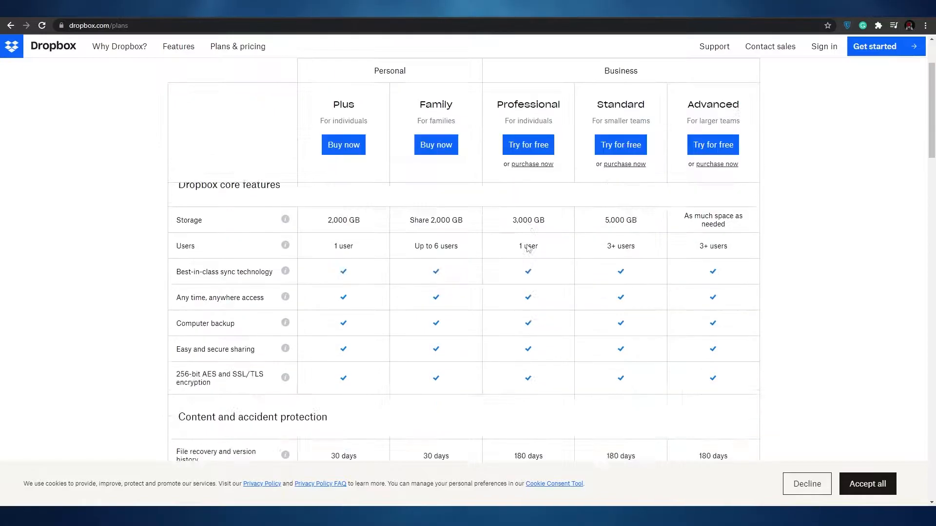
{"action": "scroll", "scroll_direction": "up", "scroll_amount": 3}
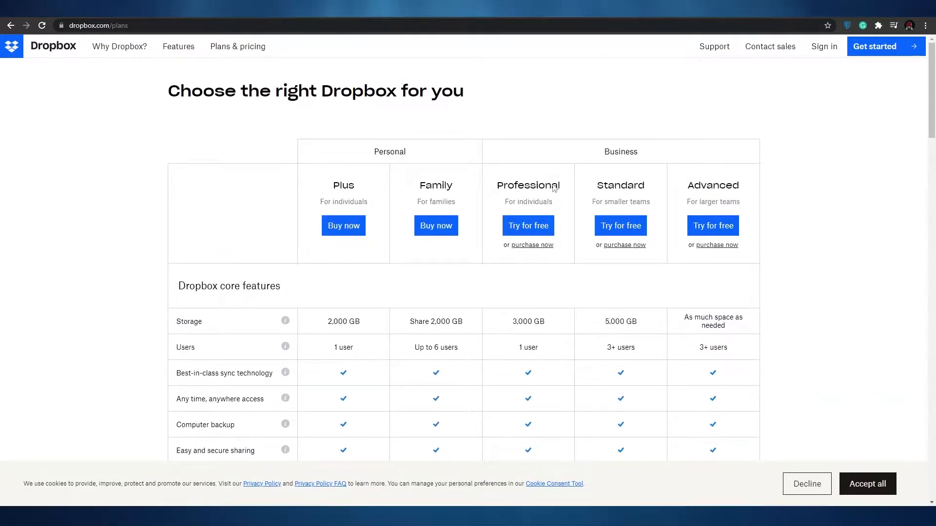
{"action": "scroll", "scroll_direction": "down", "scroll_amount": 3}
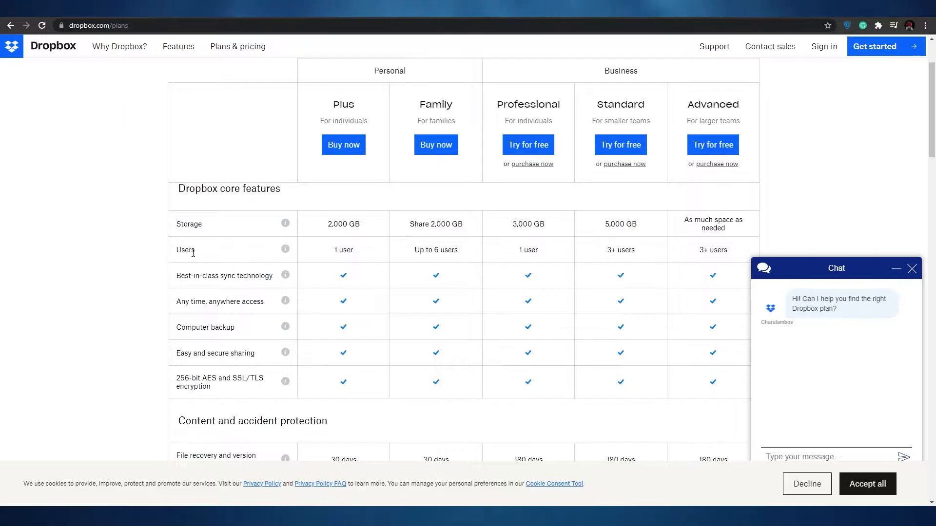
{"action": "mouse_move", "coordinate": [515, 262]}
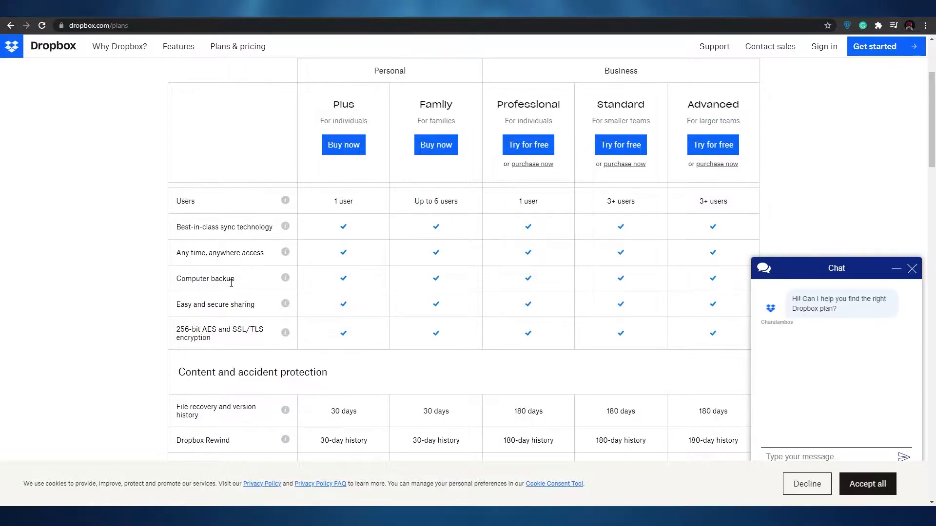
{"action": "mouse_move", "coordinate": [213, 340]}
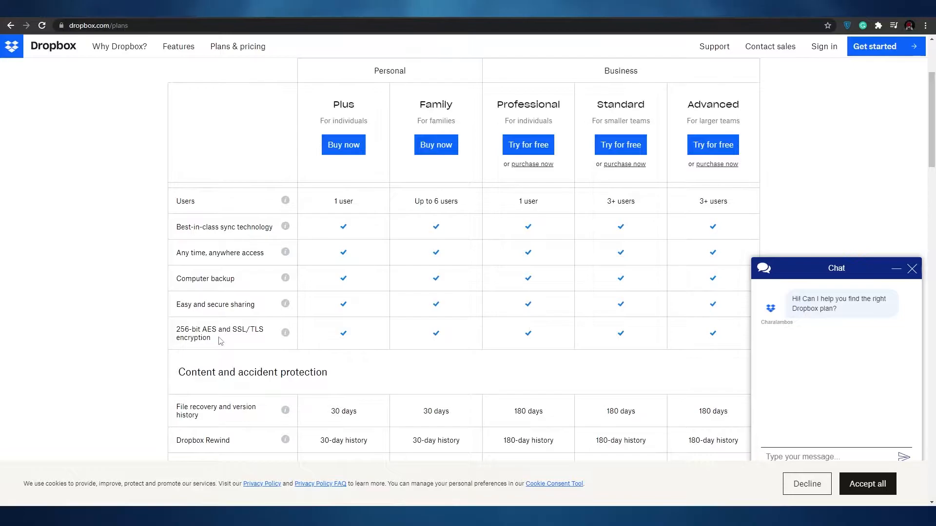
{"action": "scroll", "scroll_direction": "down", "scroll_amount": 3}
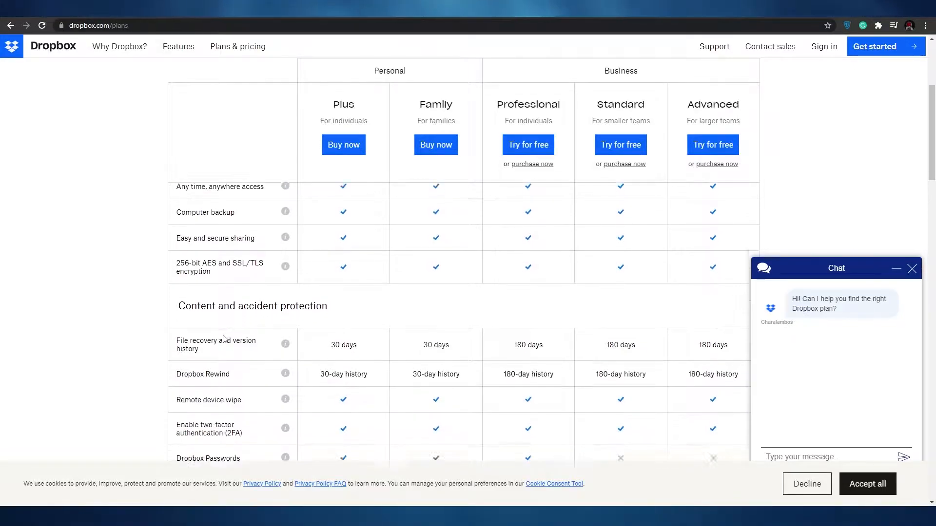
{"action": "scroll", "scroll_direction": "down", "scroll_amount": 3}
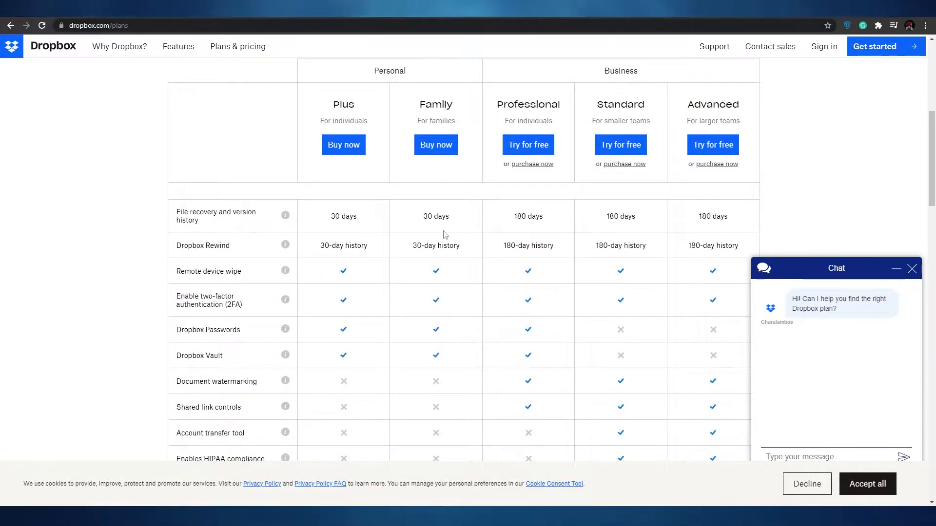
{"action": "scroll", "scroll_direction": "down", "scroll_amount": 3}
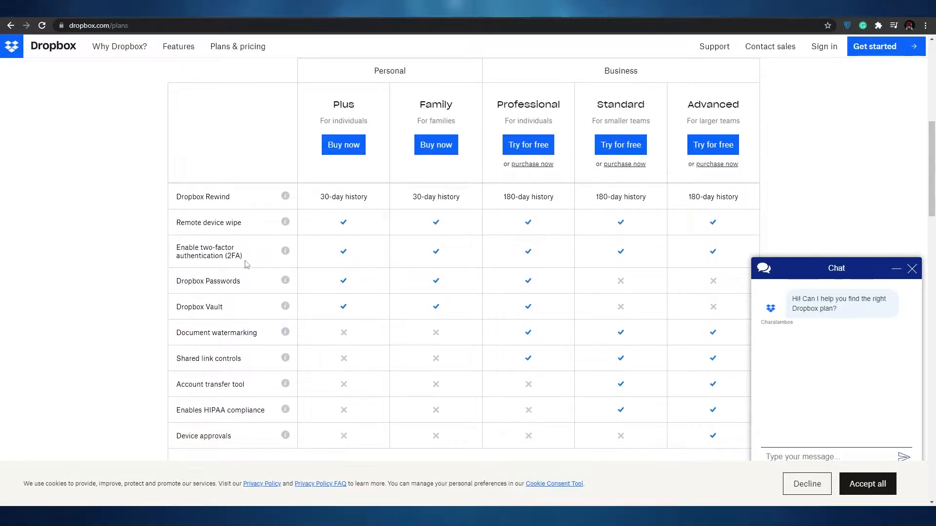
{"action": "scroll", "scroll_direction": "down", "scroll_amount": 3}
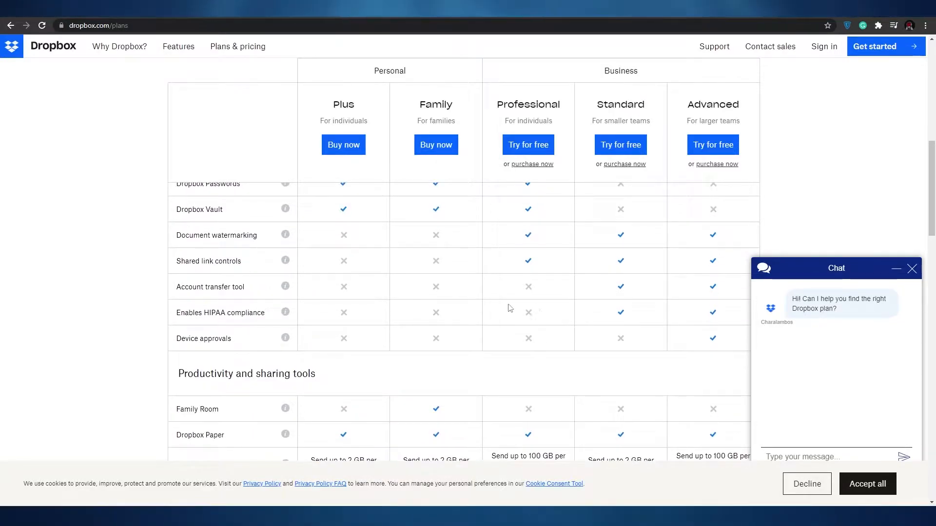
{"action": "mouse_move", "coordinate": [210, 321]}
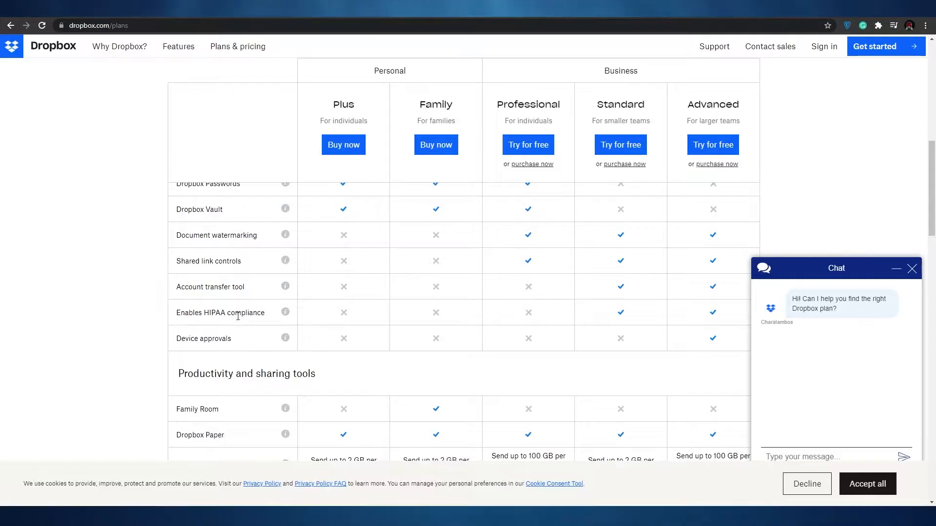
{"action": "mouse_move", "coordinate": [210, 351]}
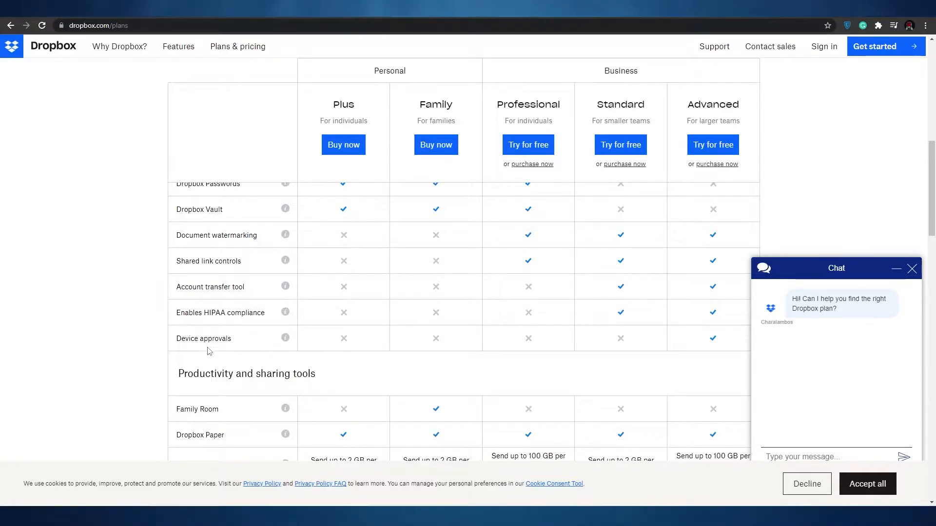
{"action": "scroll", "scroll_direction": "down", "scroll_amount": 3}
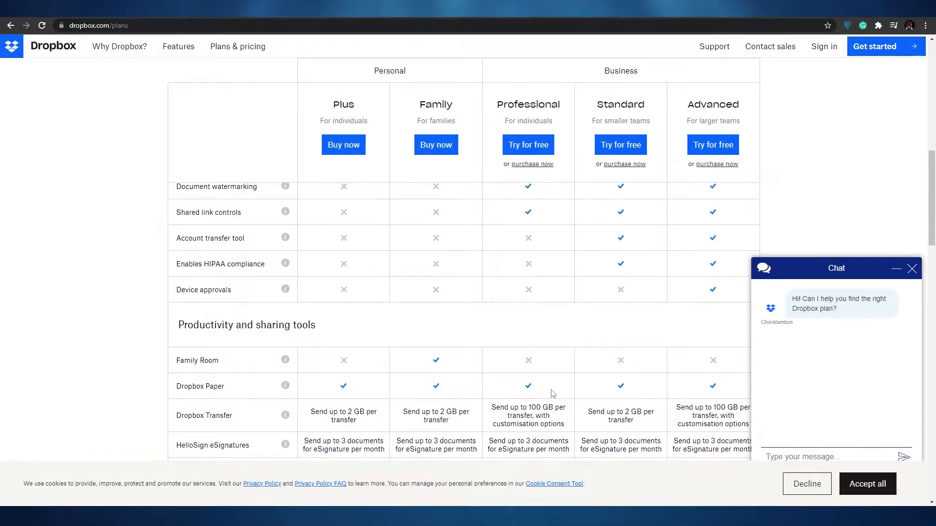
{"action": "scroll", "scroll_direction": "down", "scroll_amount": 3}
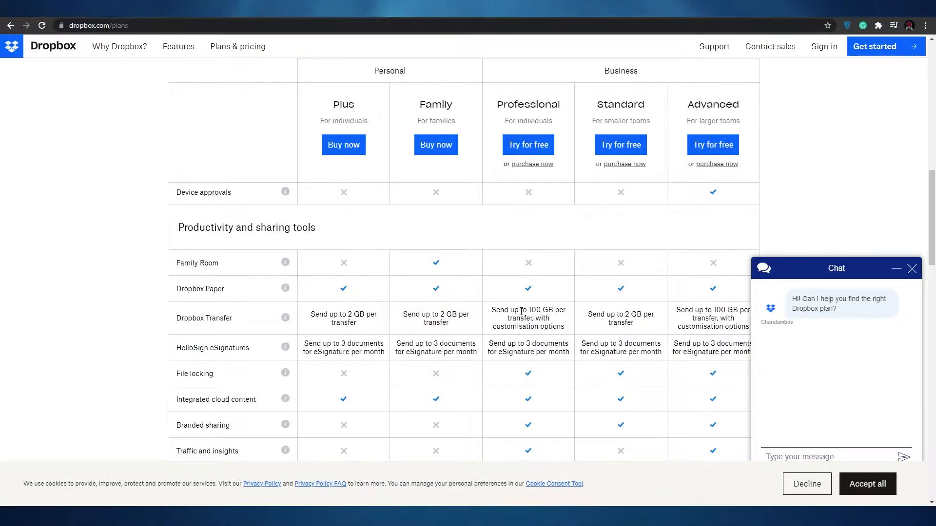
{"action": "scroll", "scroll_direction": "down", "scroll_amount": 3}
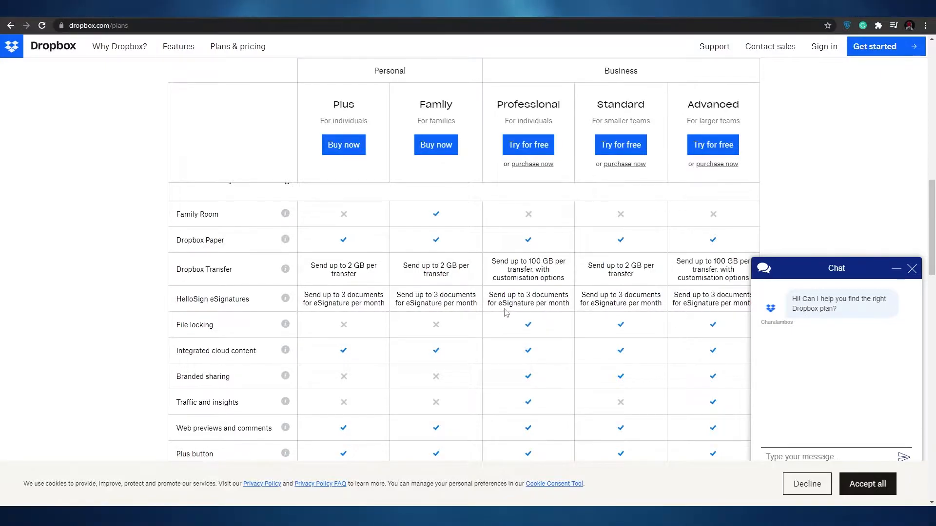
{"action": "scroll", "scroll_direction": "down", "scroll_amount": 3}
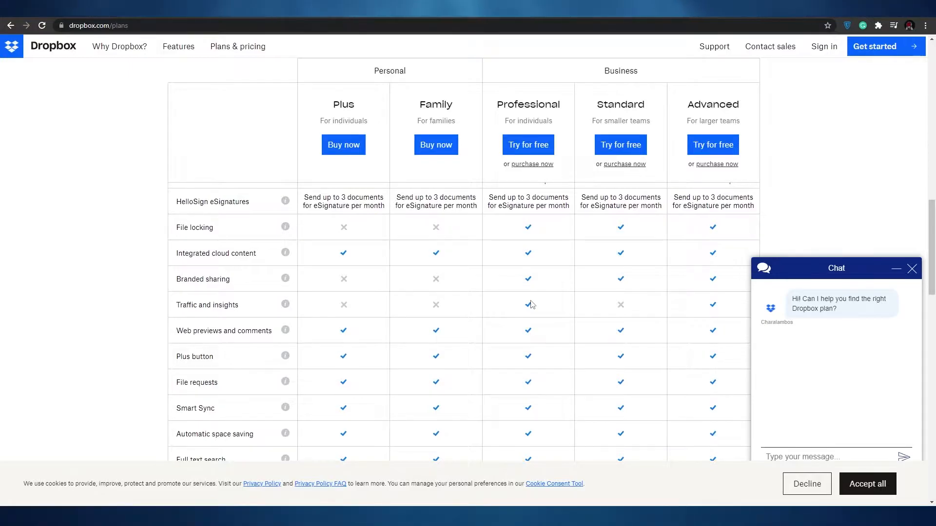
{"action": "mouse_move", "coordinate": [534, 301]}
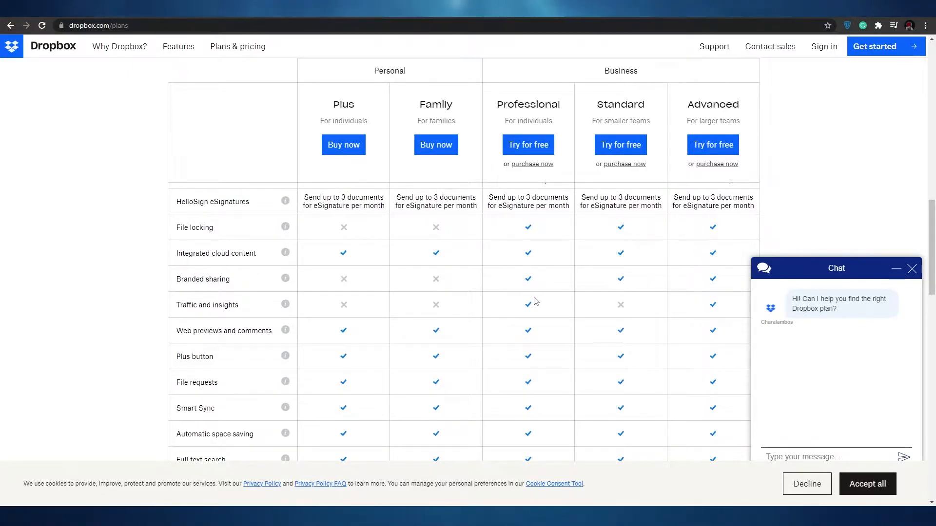
{"action": "scroll", "scroll_direction": "down", "scroll_amount": 3}
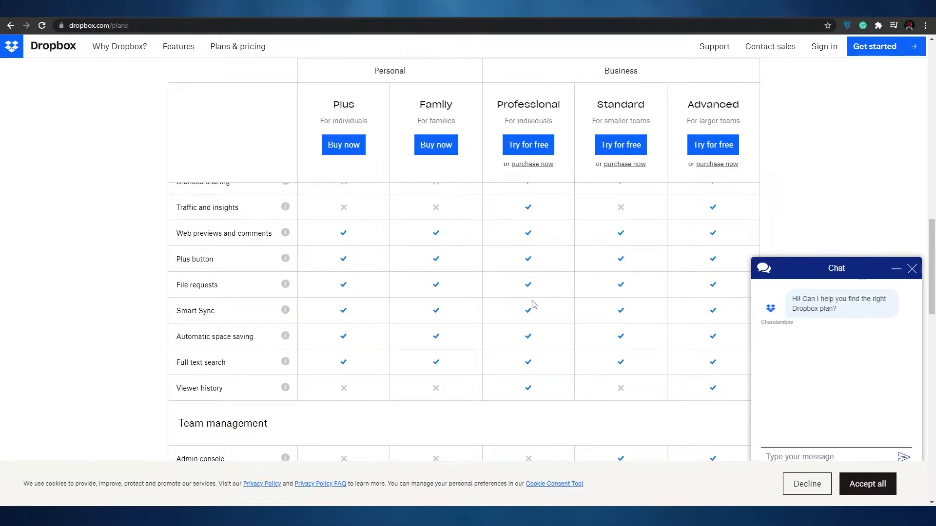
{"action": "scroll", "scroll_direction": "down", "scroll_amount": 3}
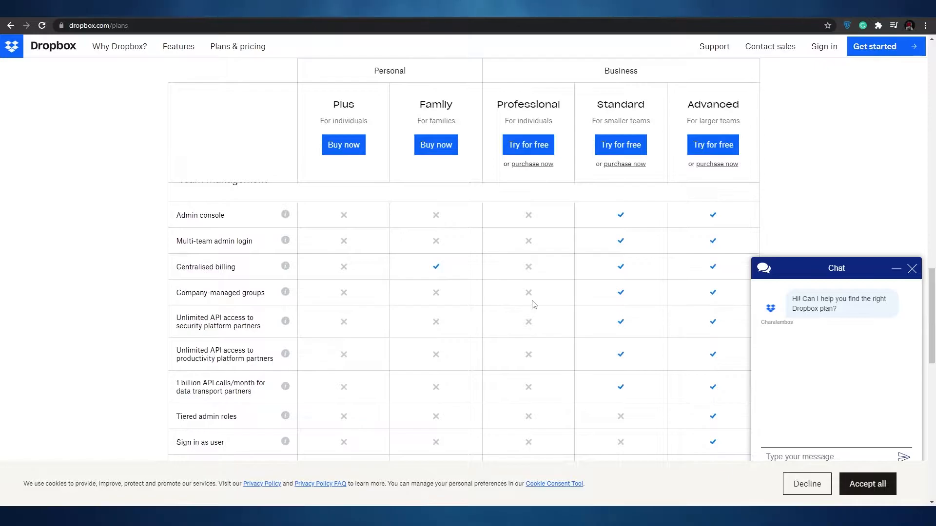
{"action": "scroll", "scroll_direction": "down", "scroll_amount": 3}
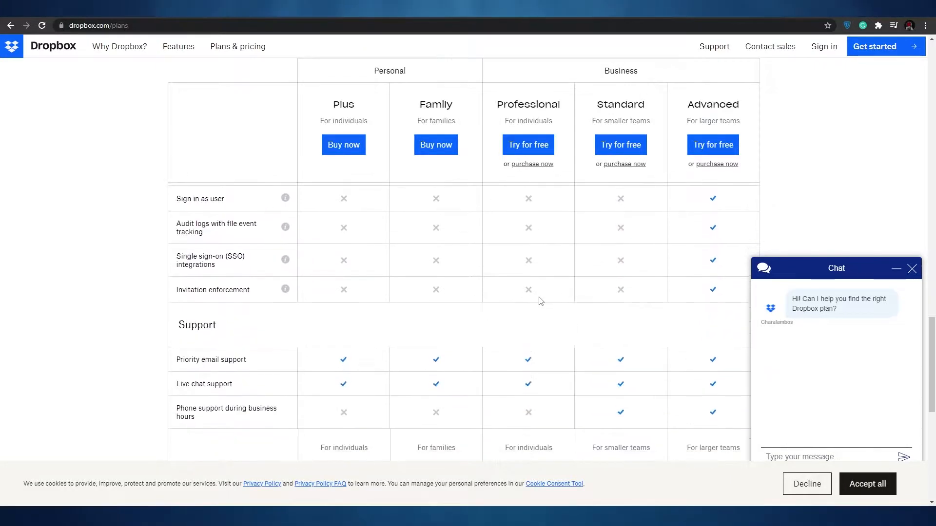
{"action": "scroll", "scroll_direction": "down", "scroll_amount": 3}
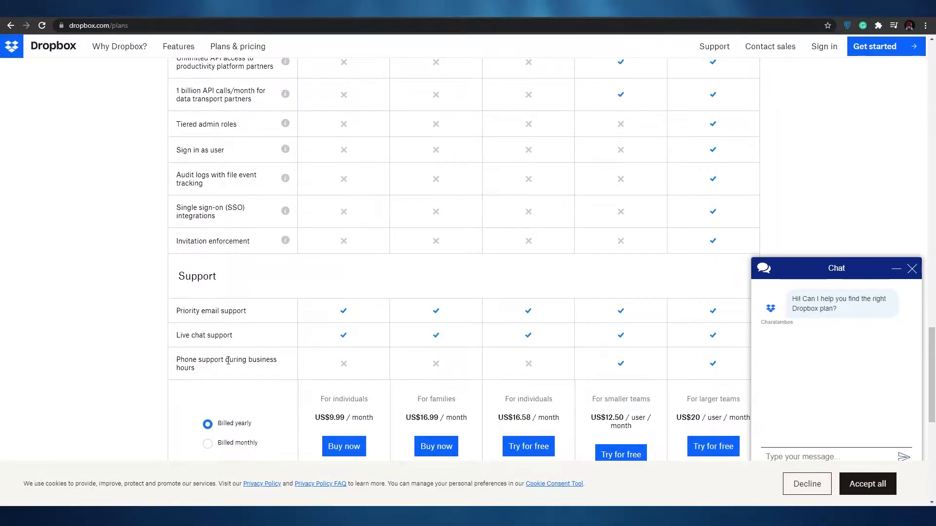
{"action": "scroll", "scroll_direction": "down", "scroll_amount": 3}
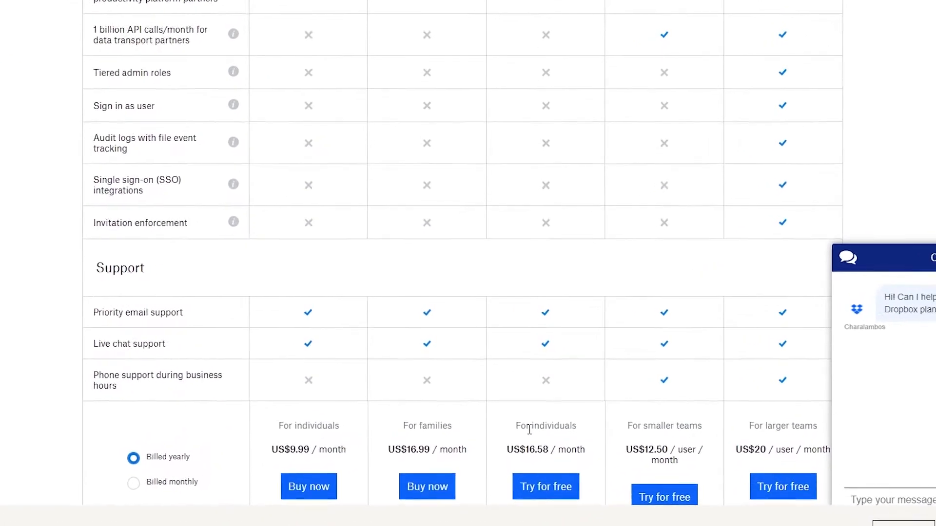
{"action": "scroll", "scroll_direction": "down", "scroll_amount": 3}
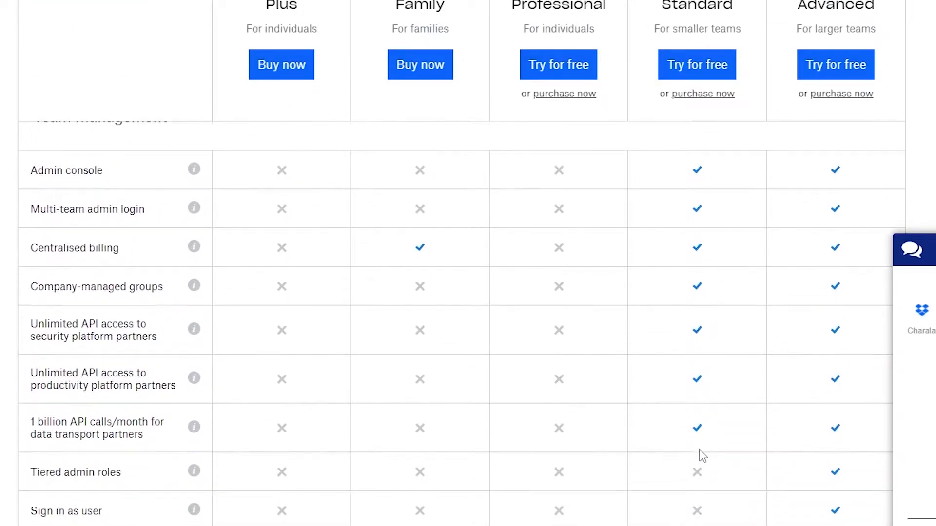
{"action": "scroll", "scroll_direction": "down", "scroll_amount": 3}
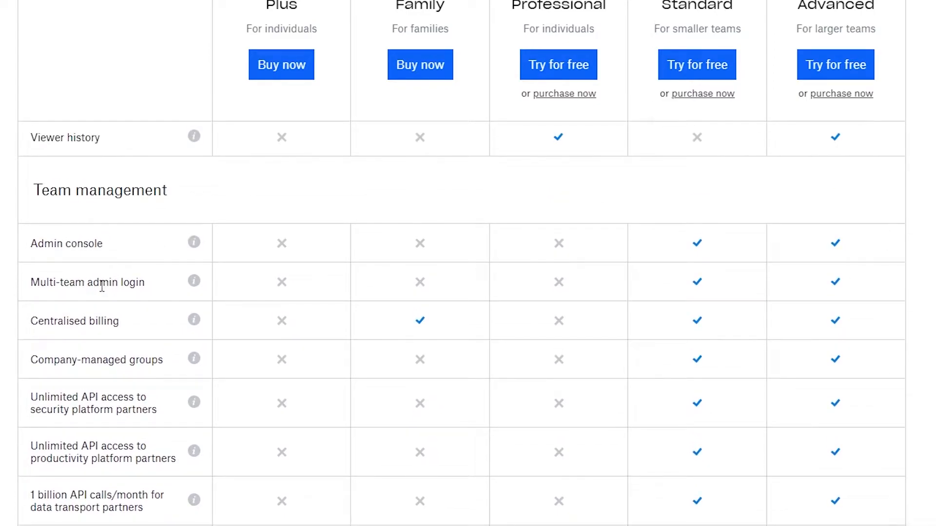
{"action": "mouse_move", "coordinate": [88, 373]}
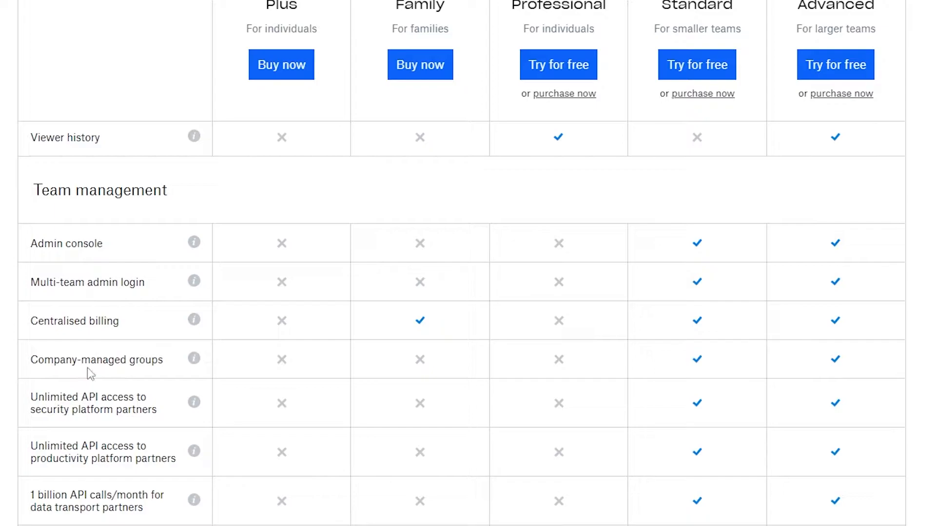
{"action": "scroll", "scroll_direction": "down", "scroll_amount": 3}
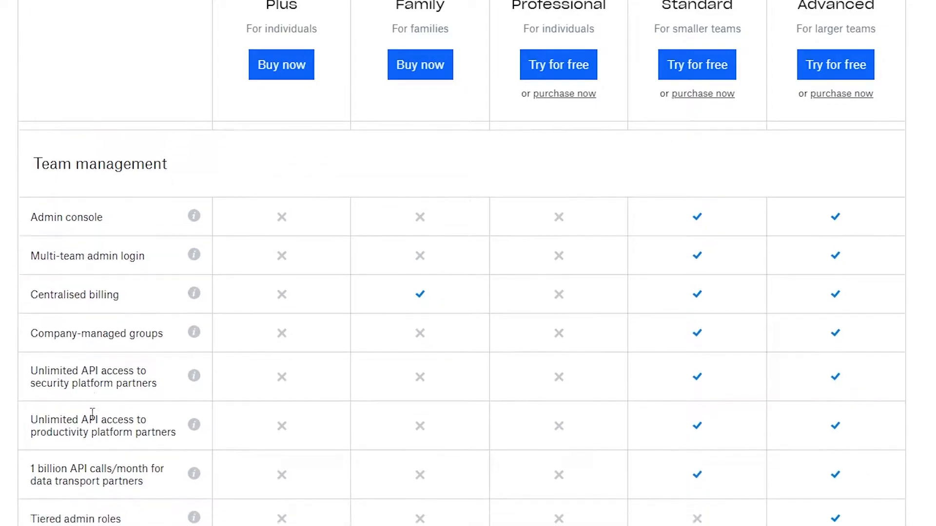
{"action": "scroll", "scroll_direction": "down", "scroll_amount": 3}
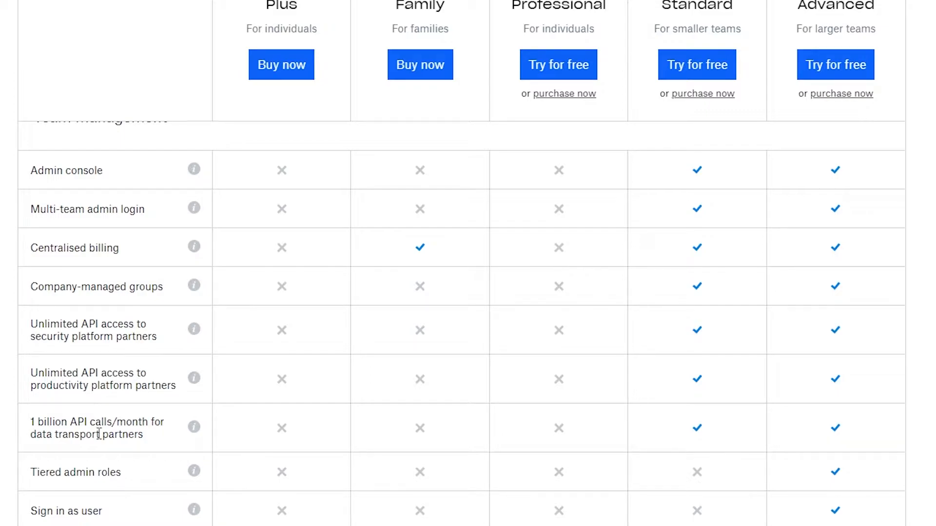
{"action": "scroll", "scroll_direction": "down", "scroll_amount": 3}
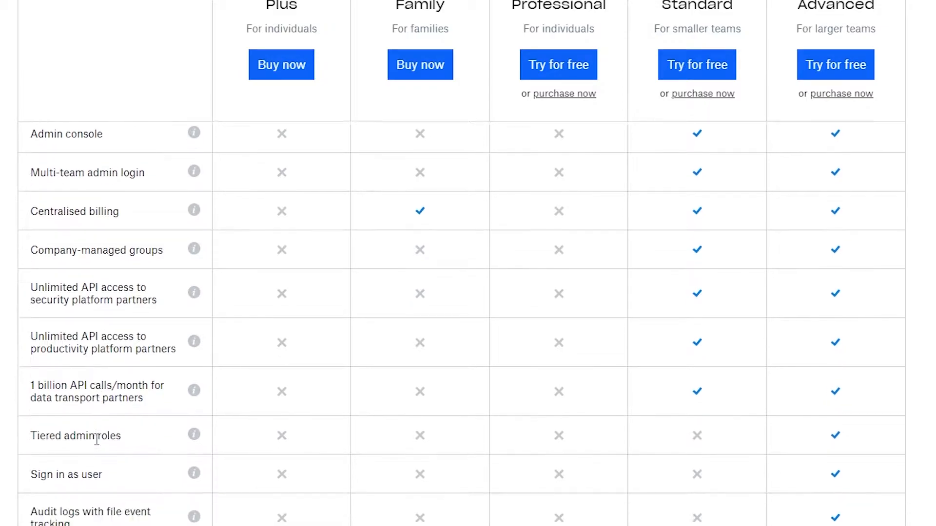
{"action": "scroll", "scroll_direction": "down", "scroll_amount": 3}
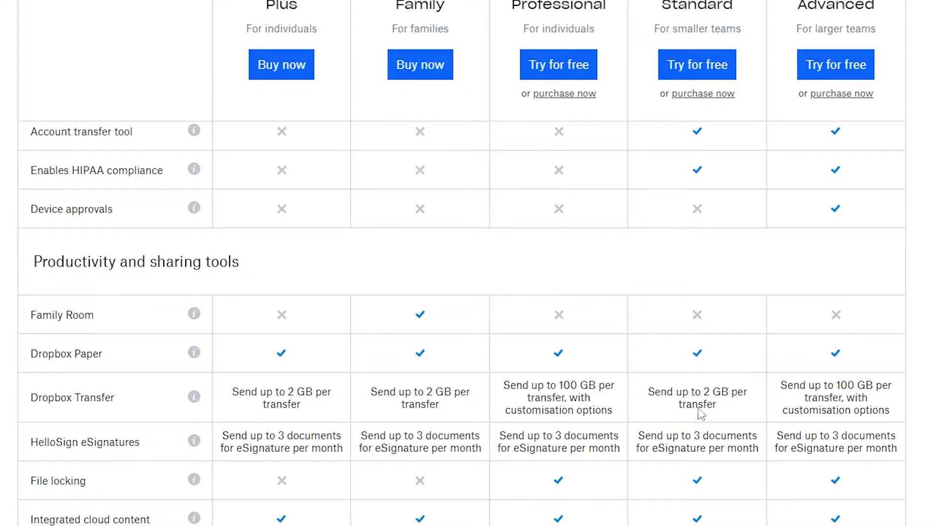
{"action": "mouse_move", "coordinate": [564, 241]}
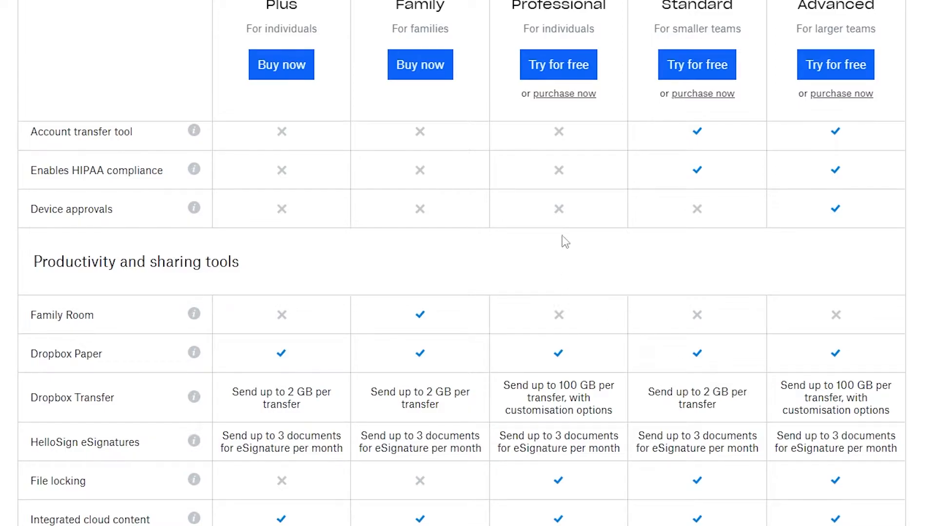
{"action": "scroll", "scroll_direction": "up", "scroll_amount": 3}
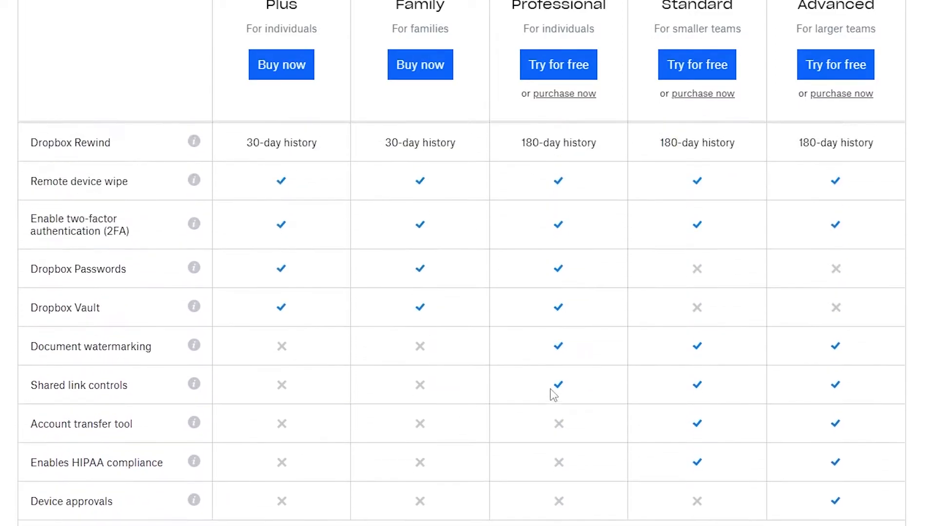
{"action": "mouse_move", "coordinate": [710, 489]}
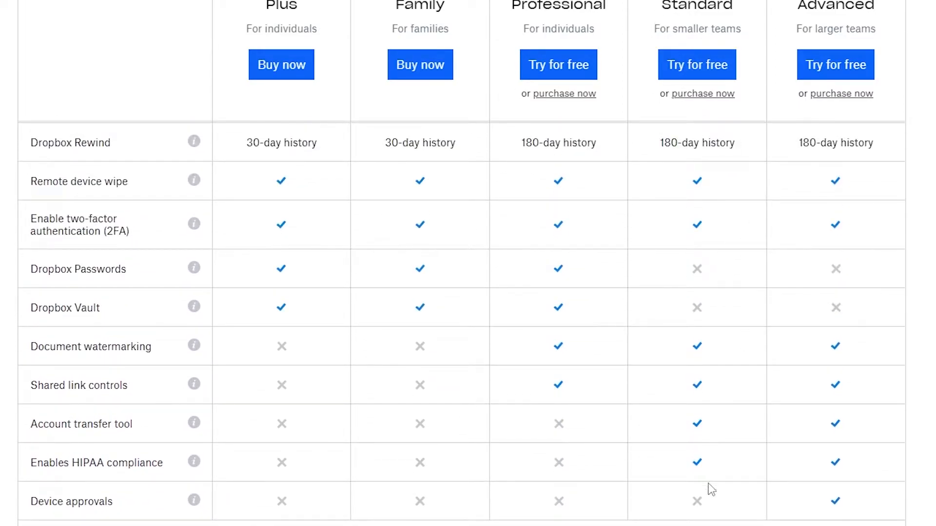
{"action": "scroll", "scroll_direction": "down", "scroll_amount": 3}
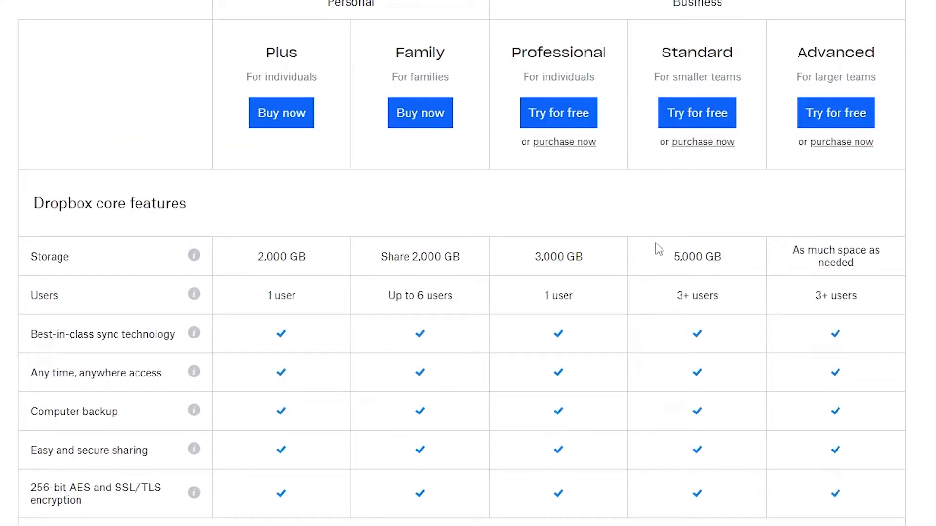
{"action": "mouse_move", "coordinate": [681, 270]}
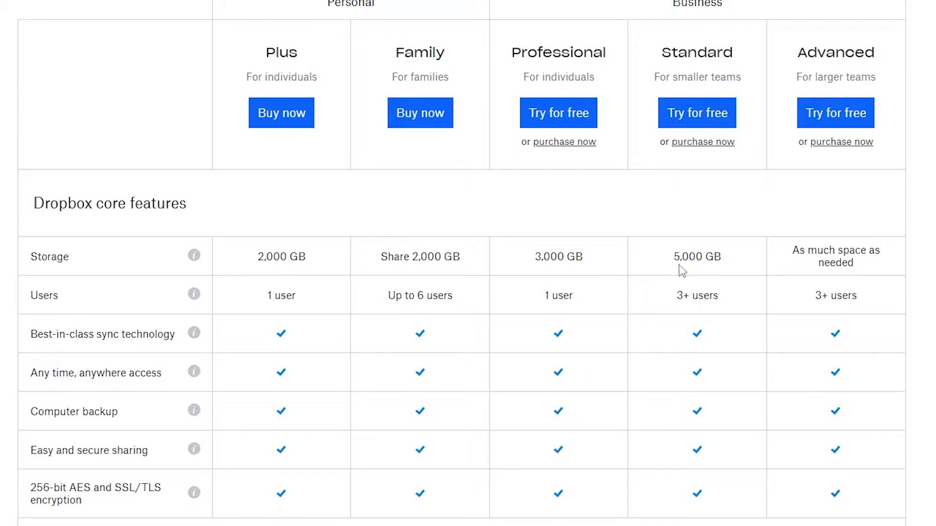
{"action": "mouse_move", "coordinate": [680, 303]}
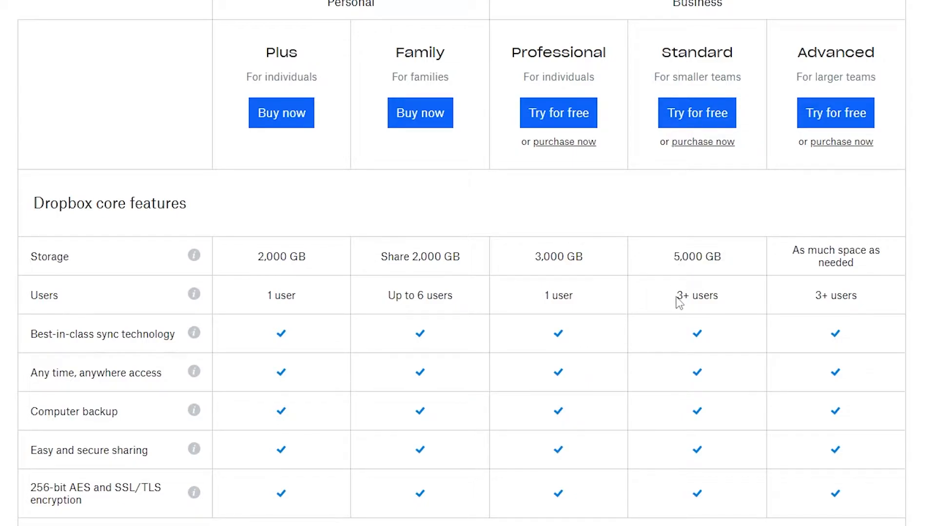
{"action": "mouse_move", "coordinate": [561, 257]}
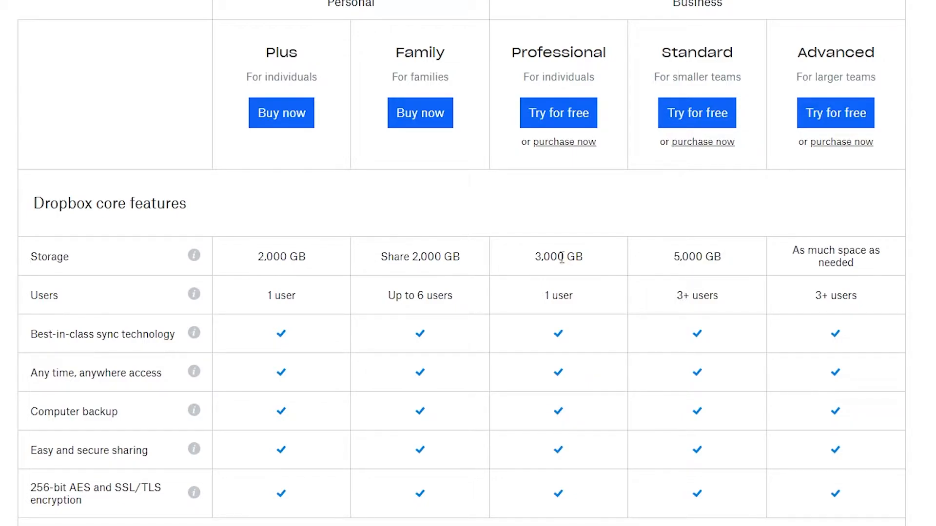
{"action": "scroll", "scroll_direction": "down", "scroll_amount": 3}
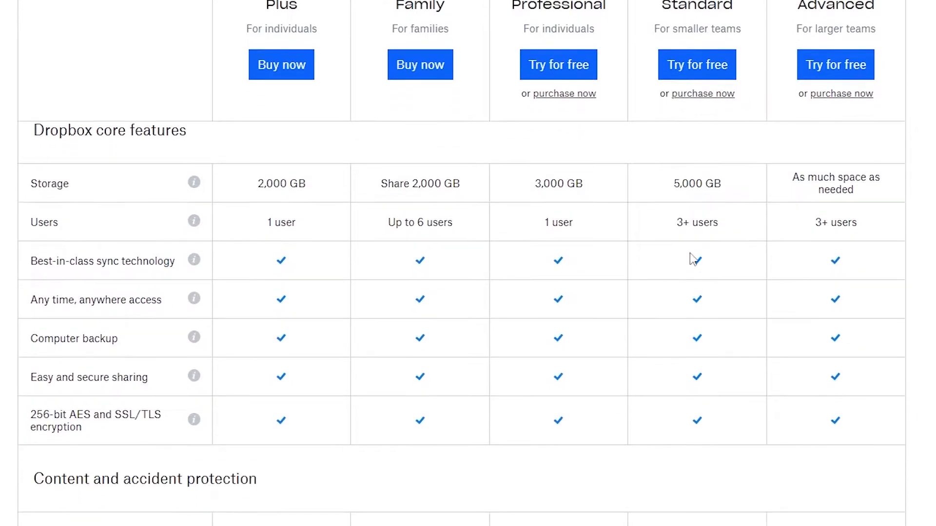
{"action": "scroll", "scroll_direction": "down", "scroll_amount": 3}
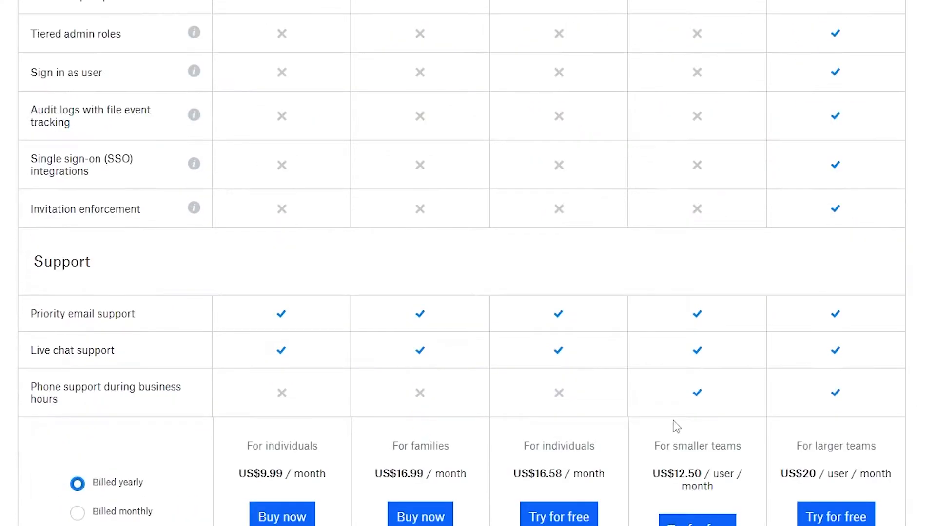
{"action": "scroll", "scroll_direction": "down", "scroll_amount": 3}
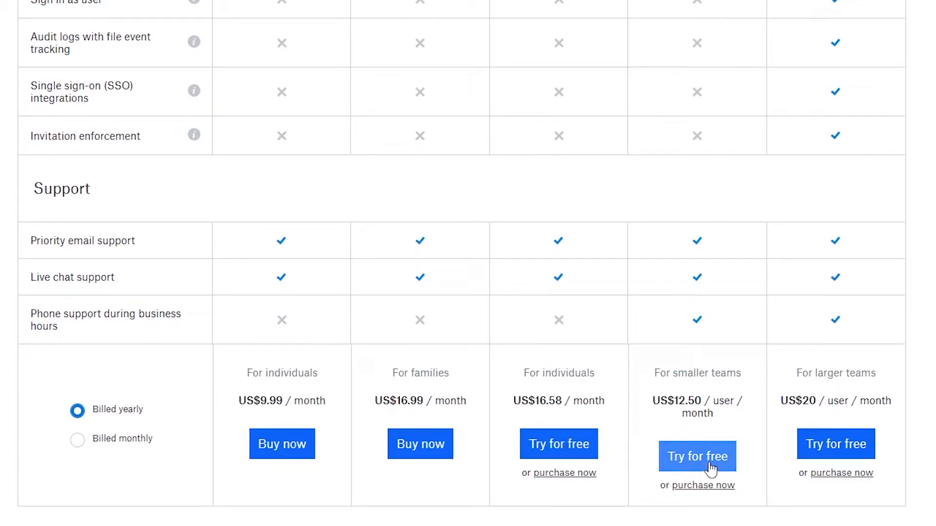
Step: Submit the sign-up form for a 30-day Standard plan free trial
{"action": "left_click", "coordinate": [697, 456]}
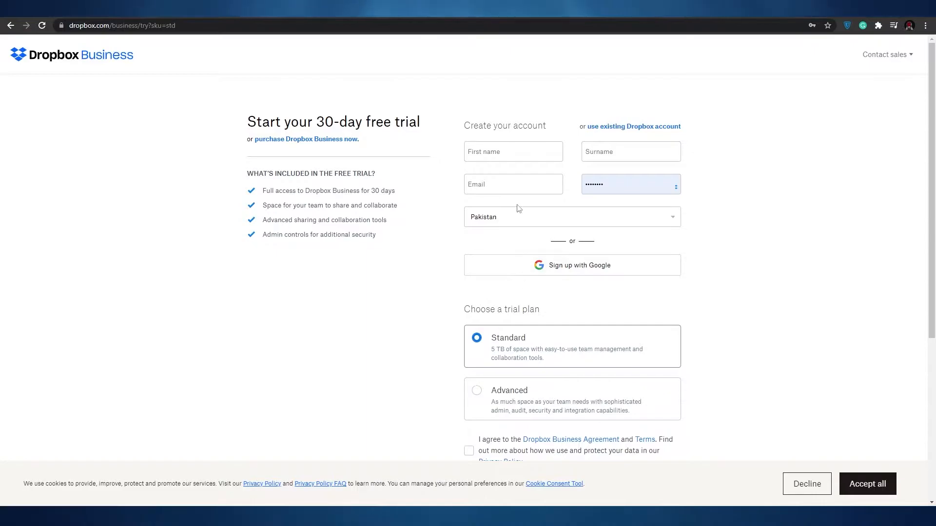
{"action": "scroll", "scroll_direction": "down", "scroll_amount": 3}
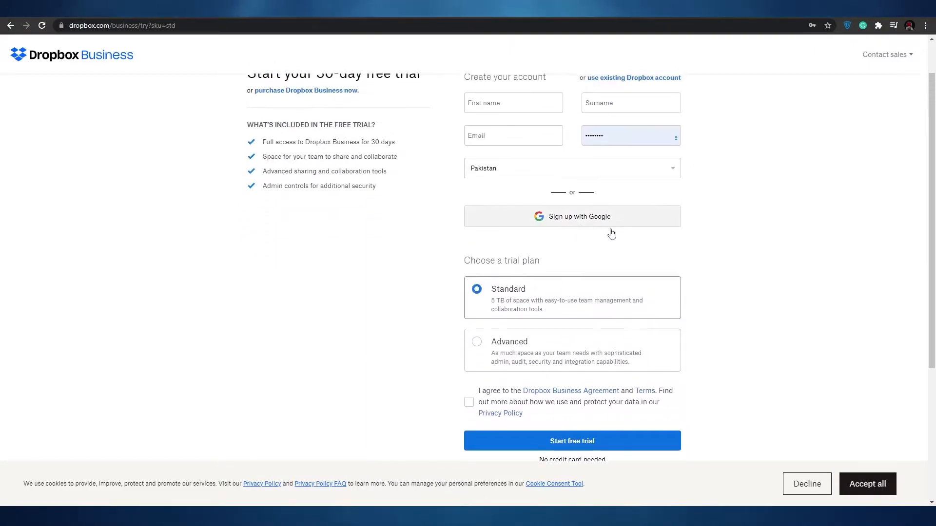
{"action": "scroll", "scroll_direction": "down", "scroll_amount": 3}
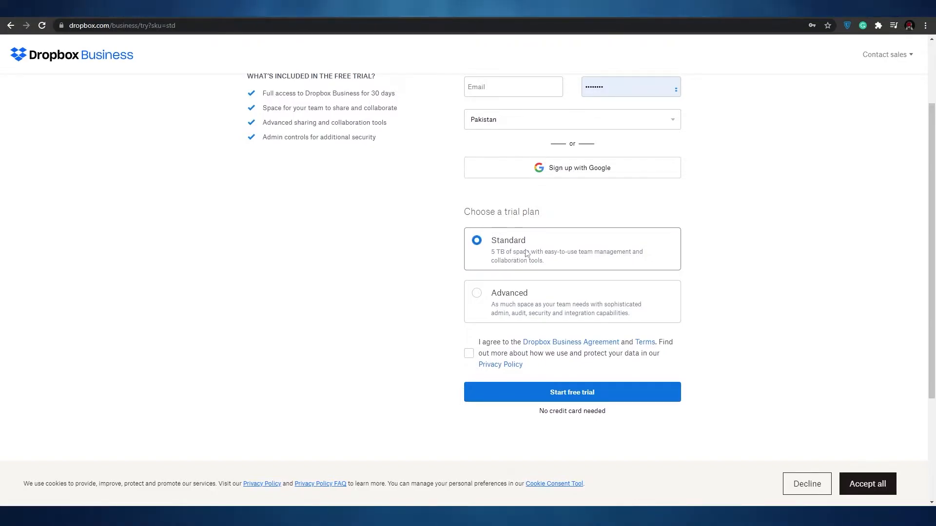
{"action": "mouse_move", "coordinate": [546, 255]}
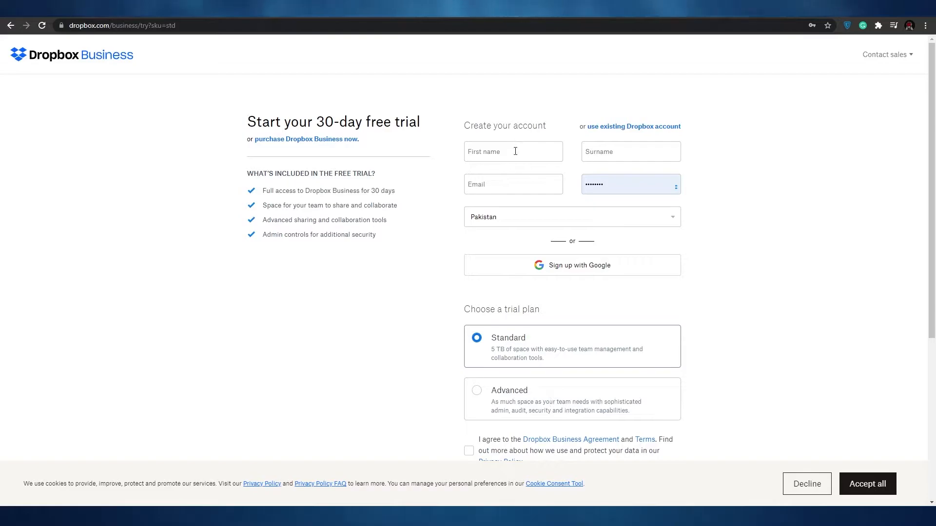
{"action": "mouse_move", "coordinate": [544, 270]}
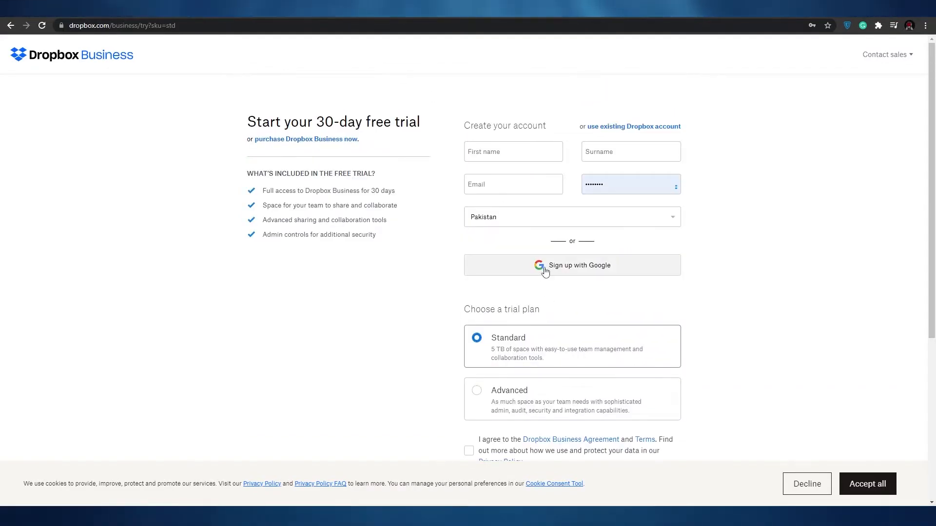
{"action": "scroll", "scroll_direction": "down", "scroll_amount": 3}
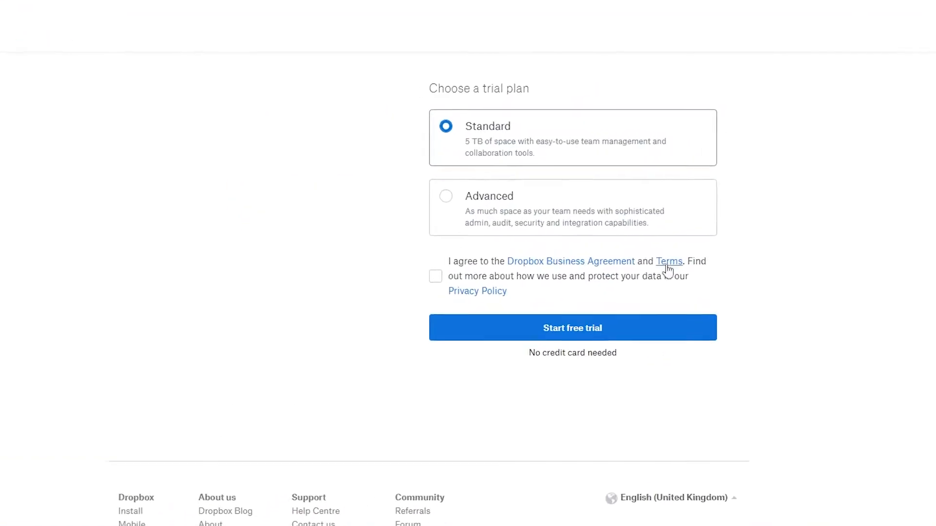
{"action": "scroll", "scroll_direction": "down", "scroll_amount": 3}
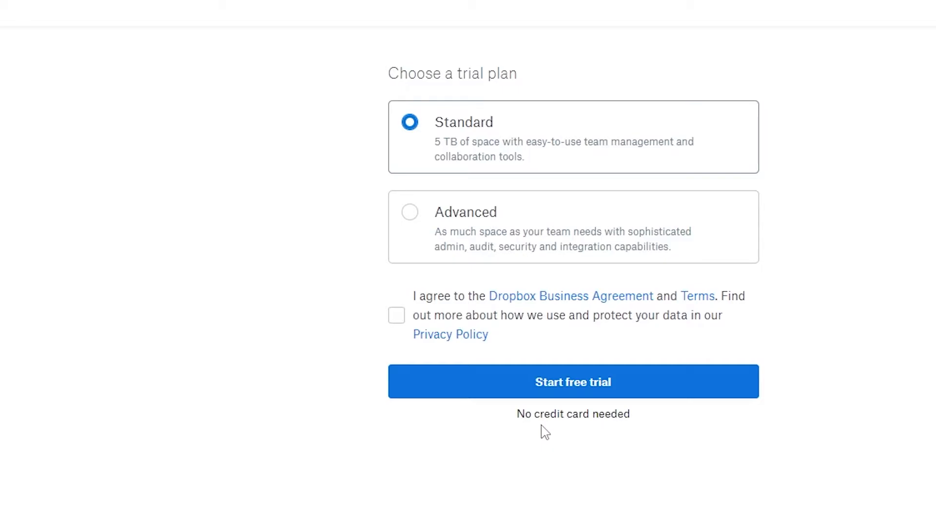
{"action": "scroll", "scroll_direction": "down", "scroll_amount": 3}
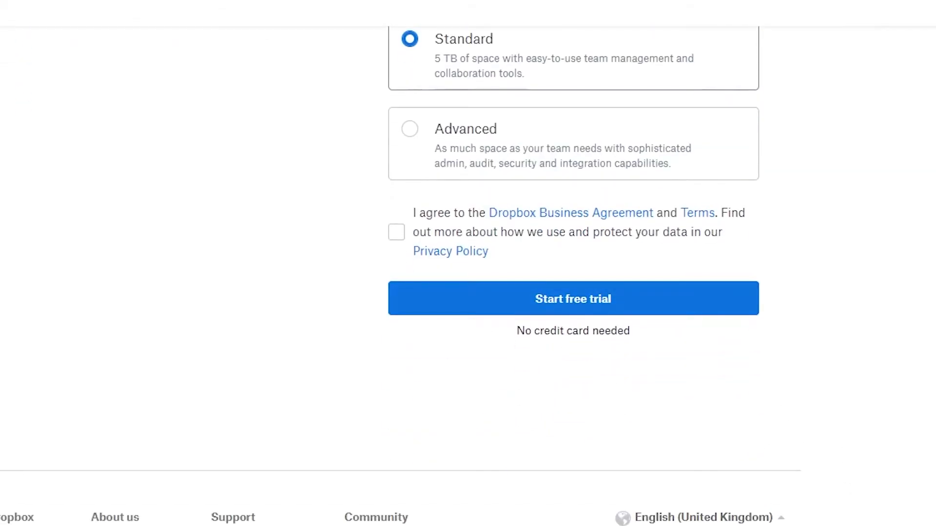
{"action": "left_click", "coordinate": [572, 298]}
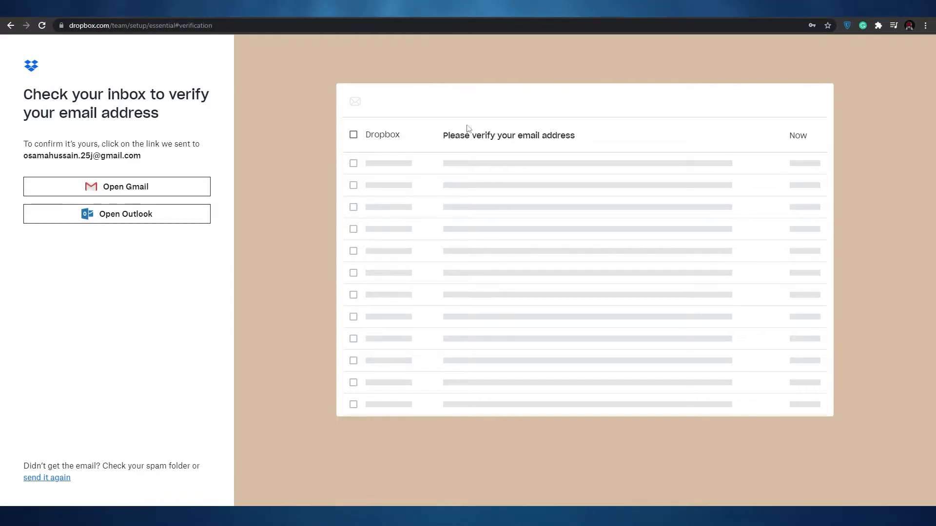
{"action": "mouse_move", "coordinate": [426, 201]}
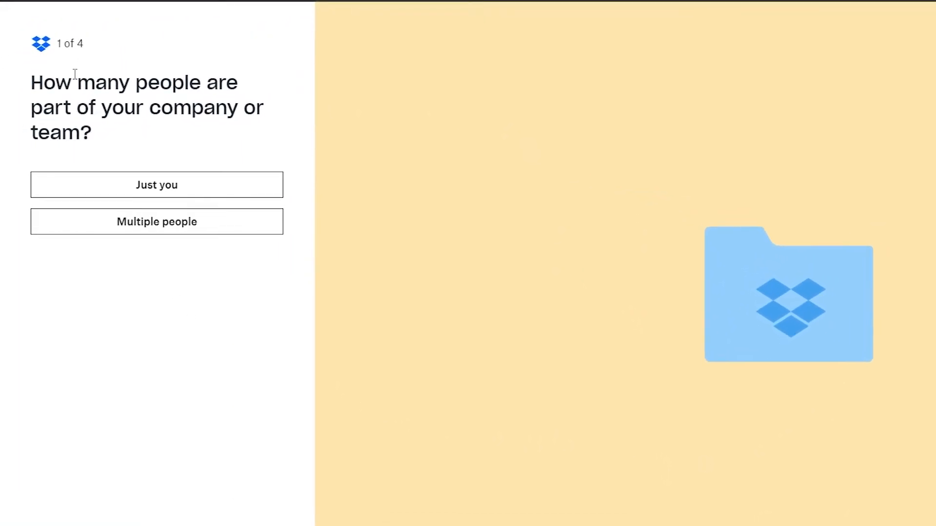
{"action": "mouse_move", "coordinate": [292, 96]}
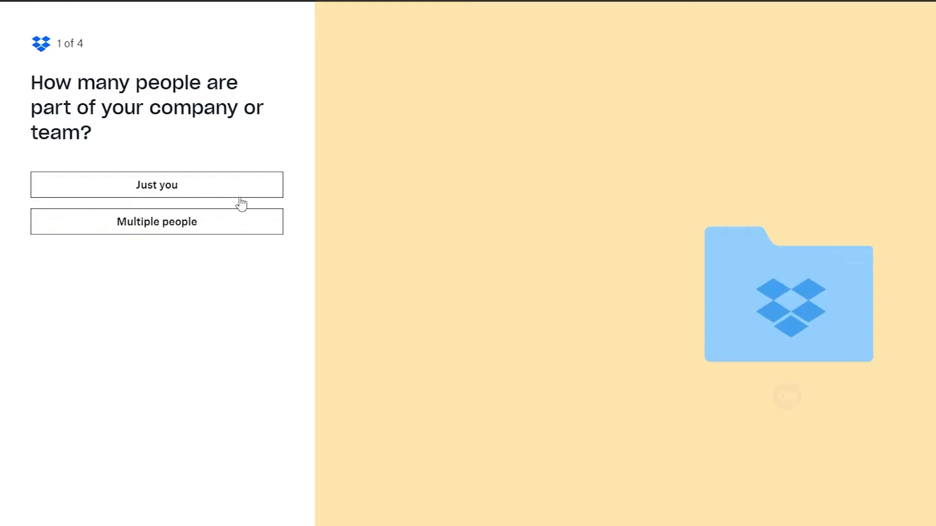
Step: Answer the team-size question with 'Multiple people'
{"action": "left_click", "coordinate": [157, 221]}
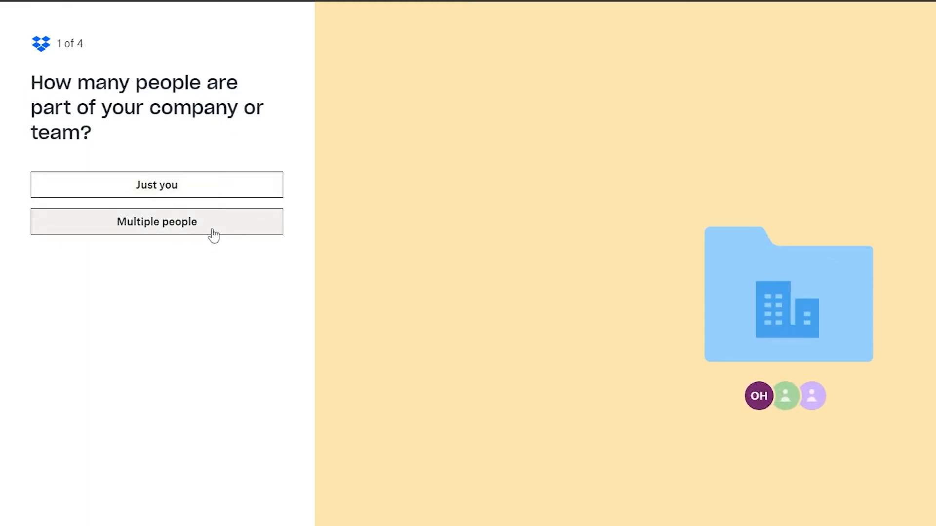
{"action": "left_click", "coordinate": [156, 184]}
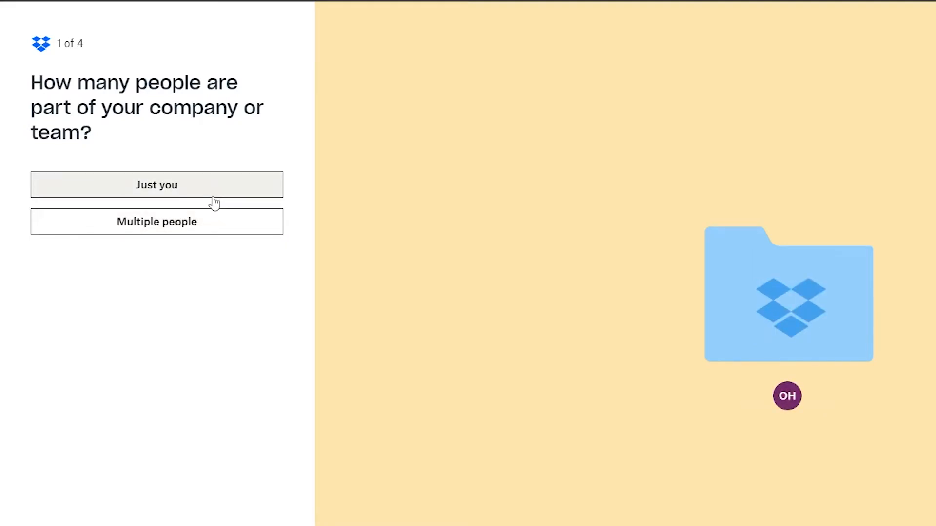
{"action": "left_click", "coordinate": [156, 221]}
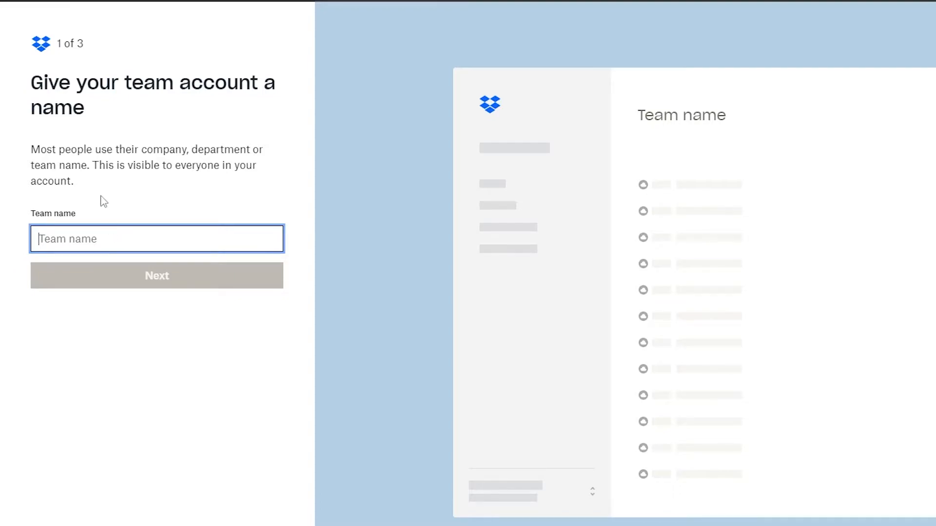
Step: Name the team 'Continuum' and scroll through the work-type options to answer
{"action": "type", "text": "Continuum"}
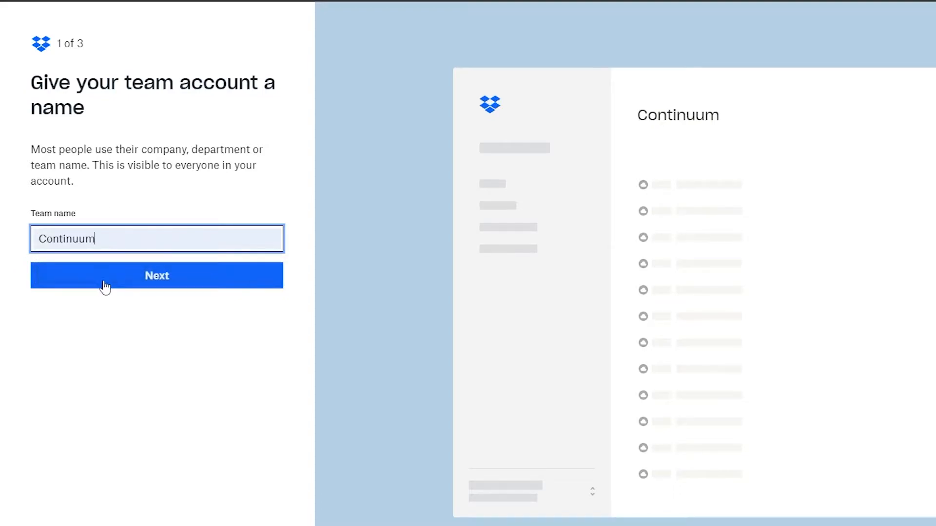
{"action": "left_click", "coordinate": [157, 275]}
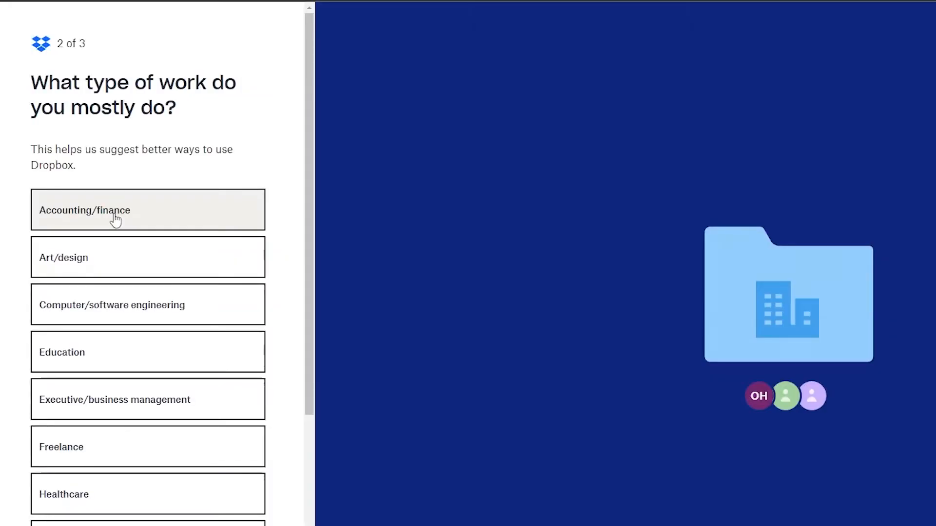
{"action": "scroll", "scroll_direction": "down", "scroll_amount": 3}
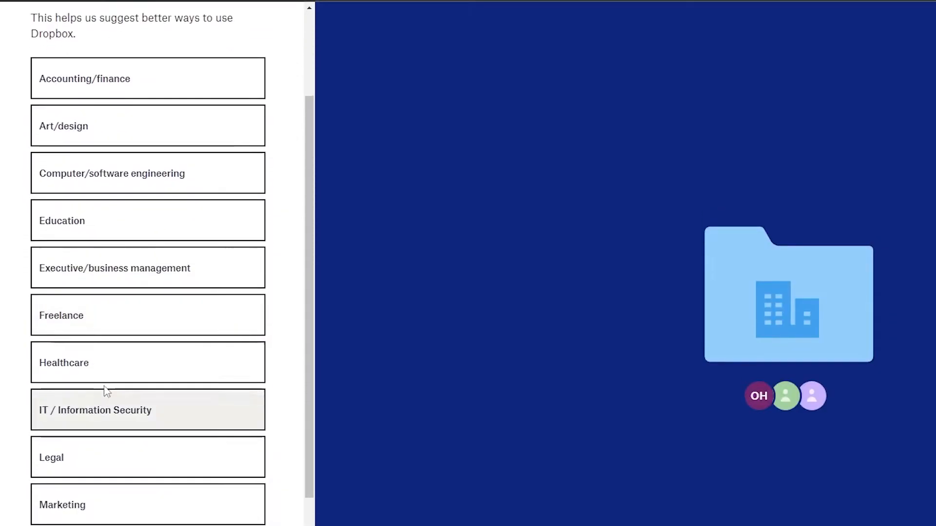
{"action": "scroll", "scroll_direction": "down", "scroll_amount": 3}
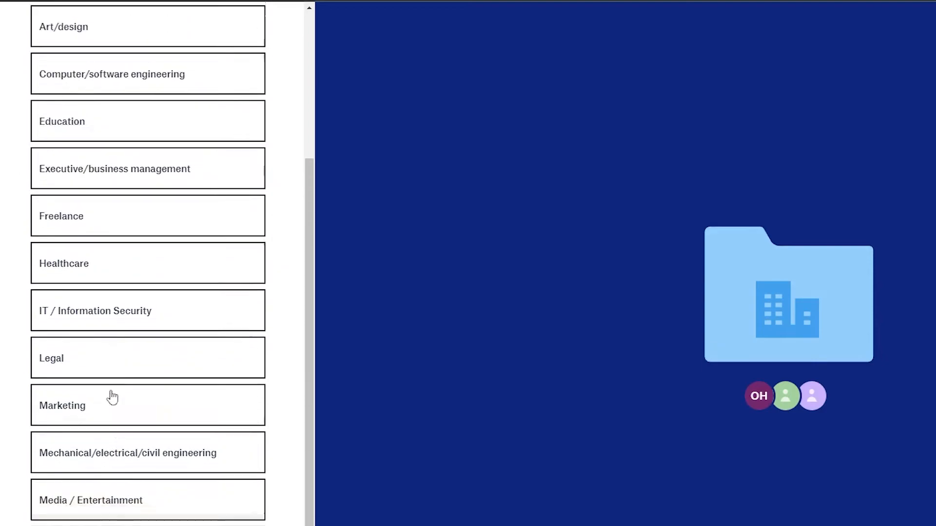
{"action": "scroll", "scroll_direction": "down", "scroll_amount": 3}
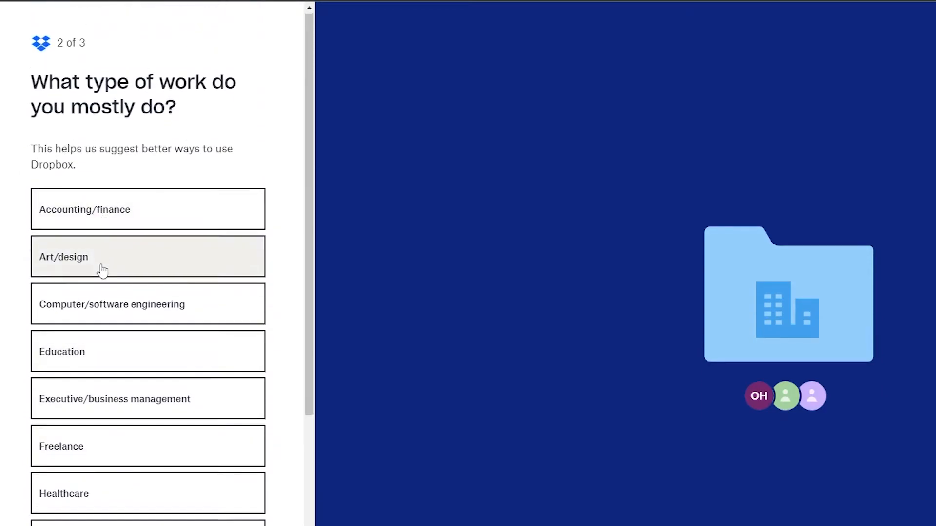
{"action": "scroll", "scroll_direction": "down", "scroll_amount": 3}
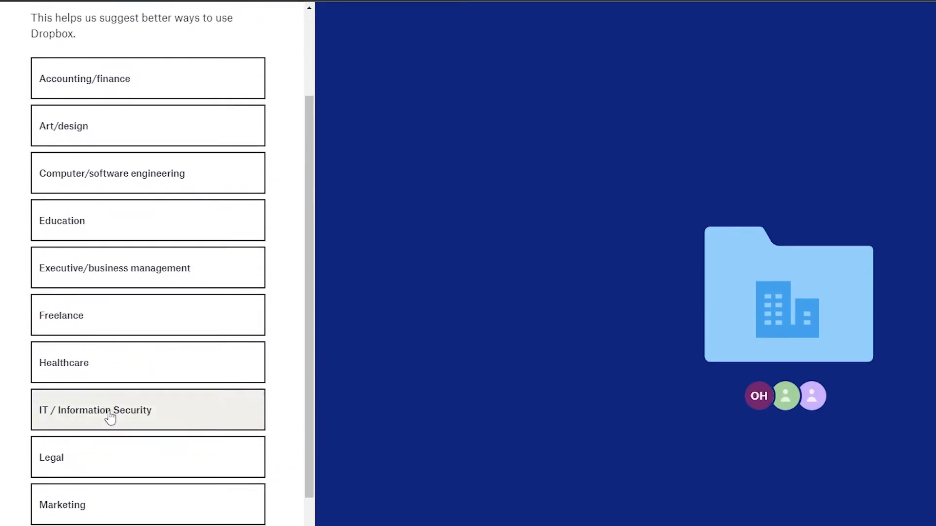
{"action": "scroll", "scroll_direction": "down", "scroll_amount": 3}
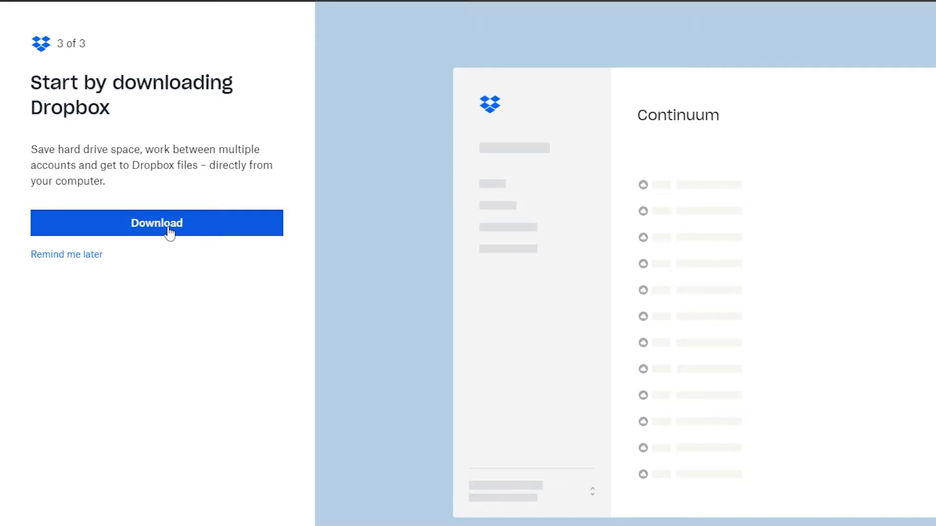
Step: Download the Dropbox desktop app and launch its installer
{"action": "left_click", "coordinate": [157, 223]}
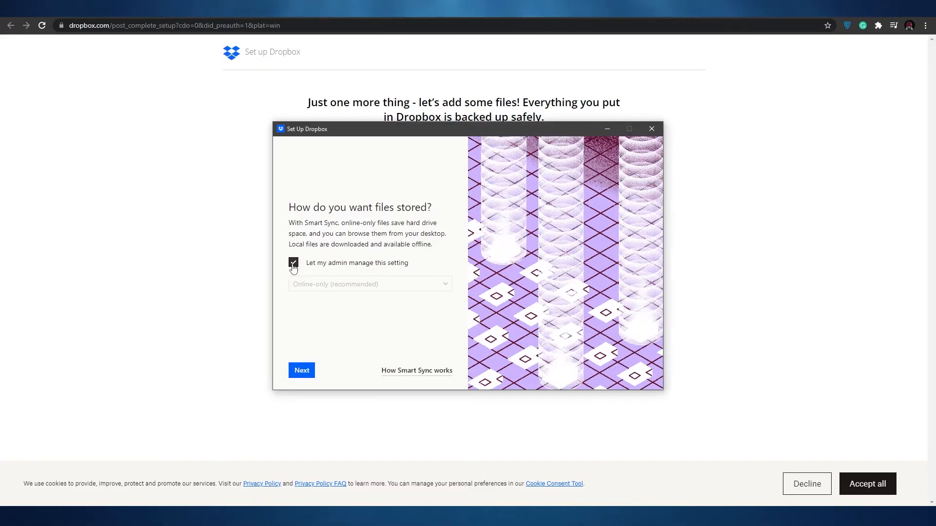
Step: Uncheck 'Let my admin manage this setting', keep Online-only storage, and complete installation
{"action": "left_click", "coordinate": [293, 262]}
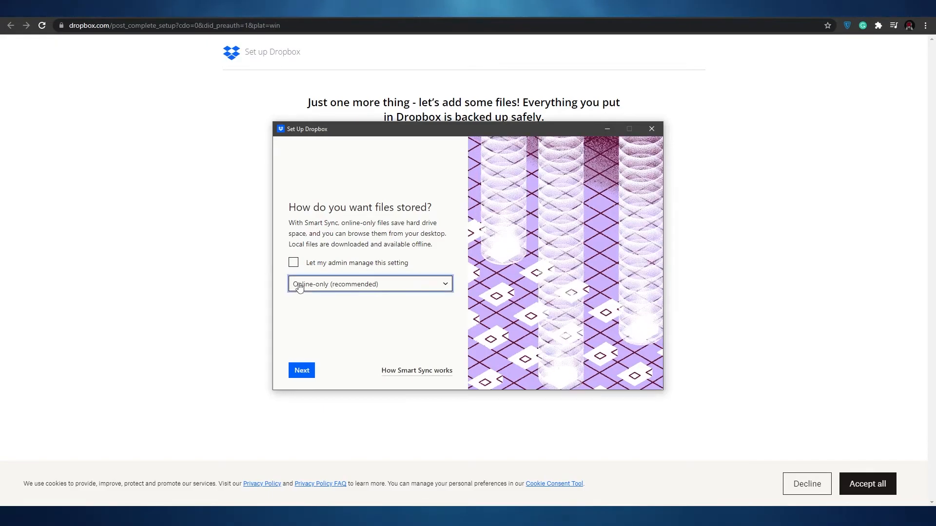
{"action": "left_click", "coordinate": [369, 283]}
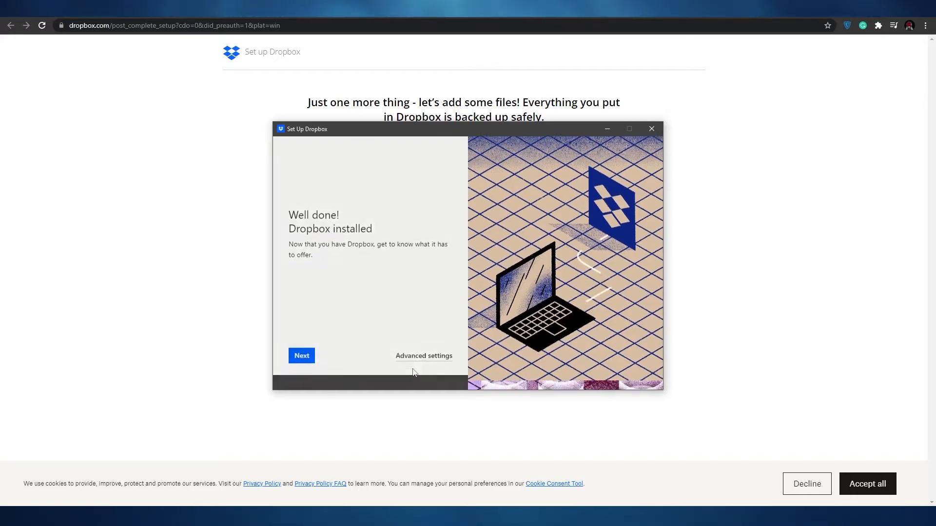
Step: Review the Dropbox Location and Smart Sync advanced settings and accept them
{"action": "left_click", "coordinate": [423, 356]}
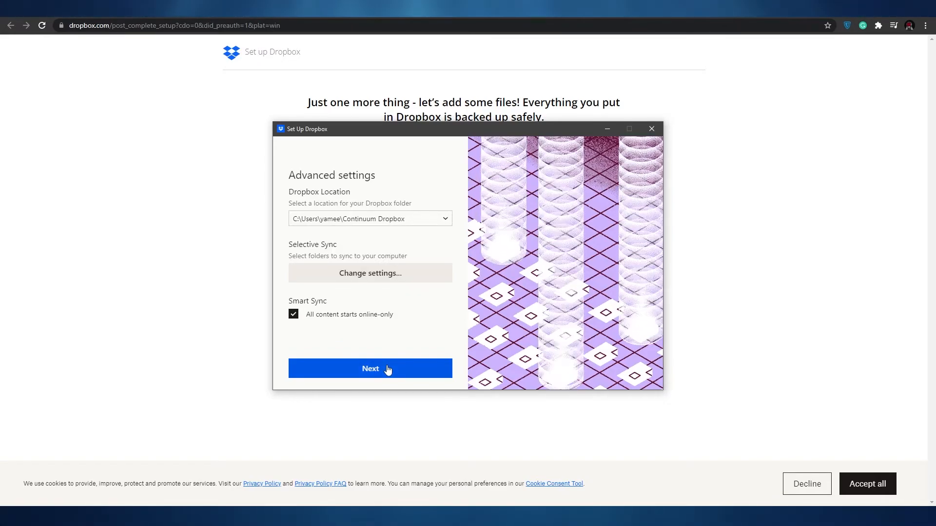
{"action": "left_click", "coordinate": [370, 369]}
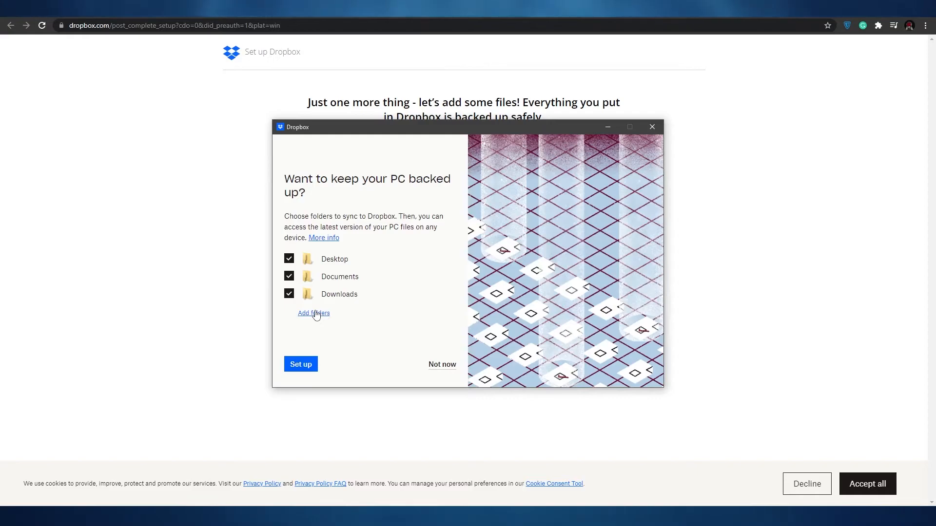
{"action": "mouse_move", "coordinate": [314, 282]}
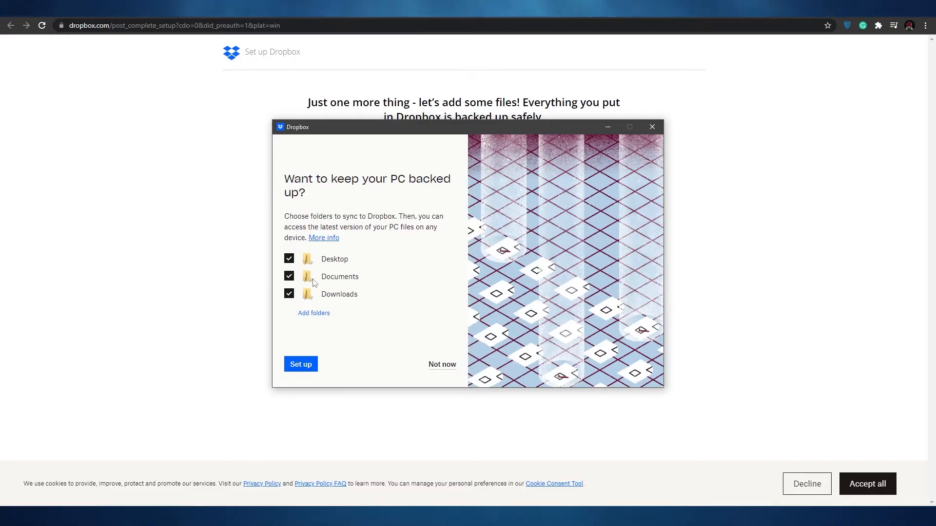
Step: Decline PC backup of Desktop, Documents and Downloads and continue to Dropbox
{"action": "left_click", "coordinate": [289, 258]}
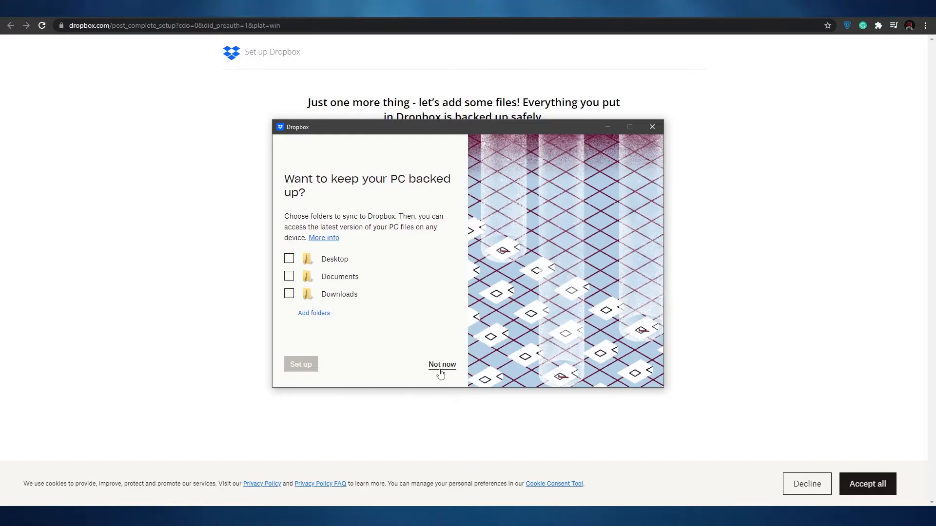
{"action": "left_click", "coordinate": [442, 365]}
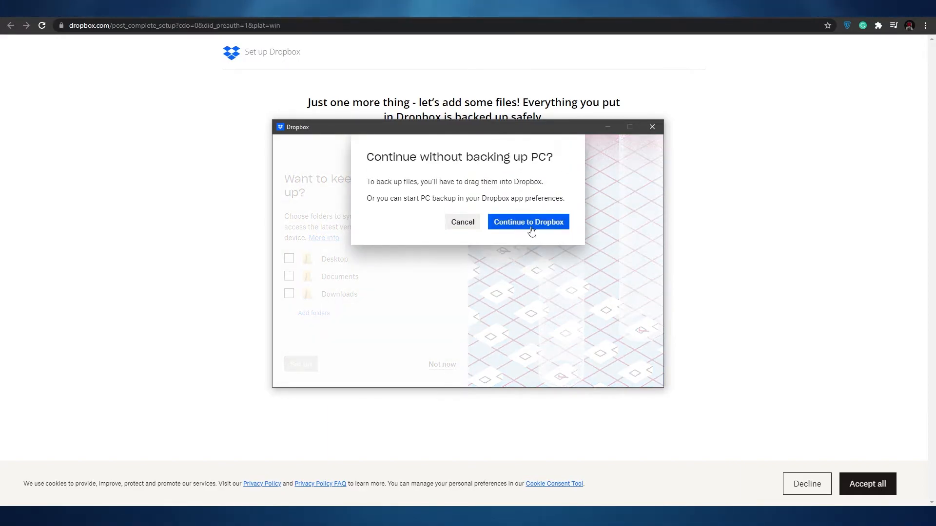
{"action": "left_click", "coordinate": [527, 223]}
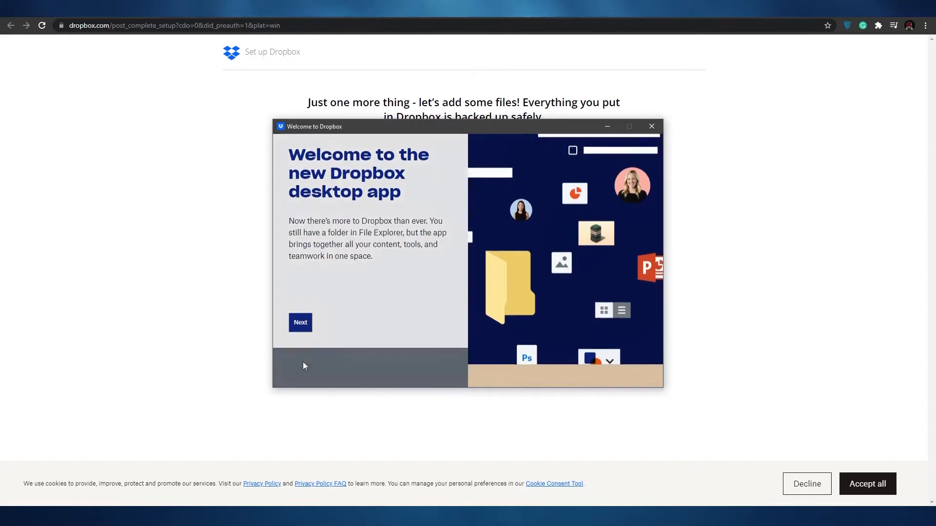
Step: Page through all the welcome tour slides to the end
{"action": "left_click", "coordinate": [300, 322]}
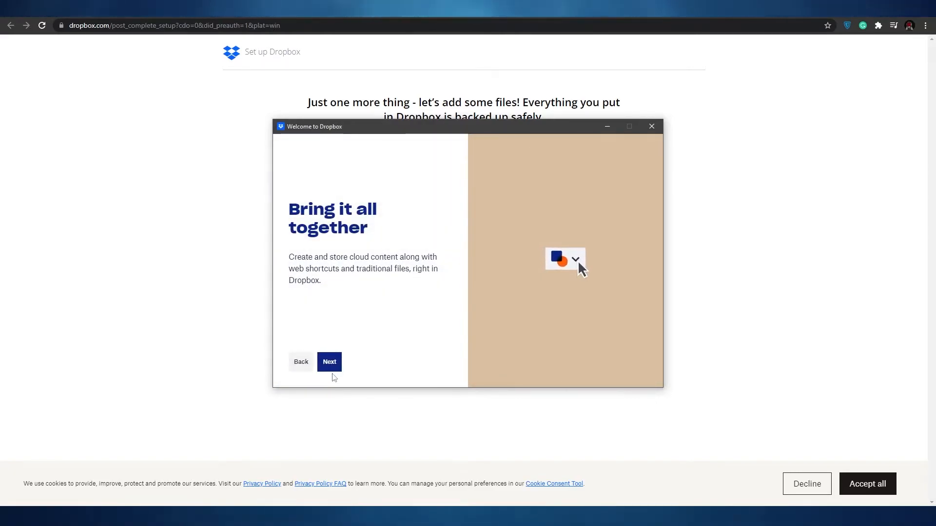
{"action": "left_click", "coordinate": [330, 362]}
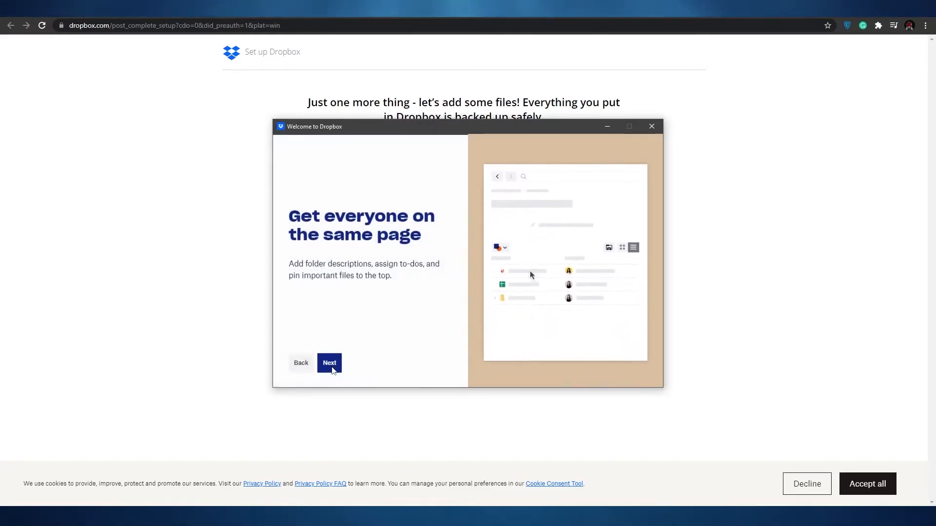
{"action": "left_click", "coordinate": [329, 362]}
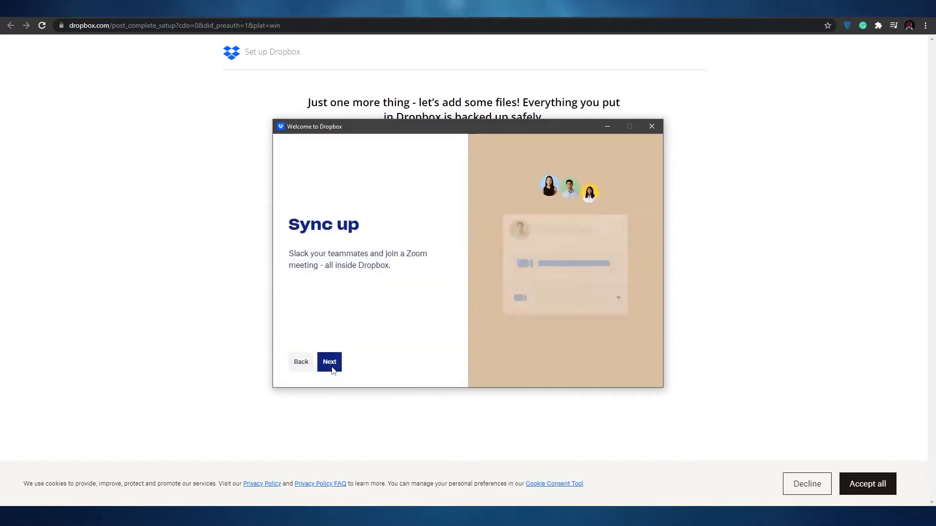
{"action": "left_click", "coordinate": [329, 362]}
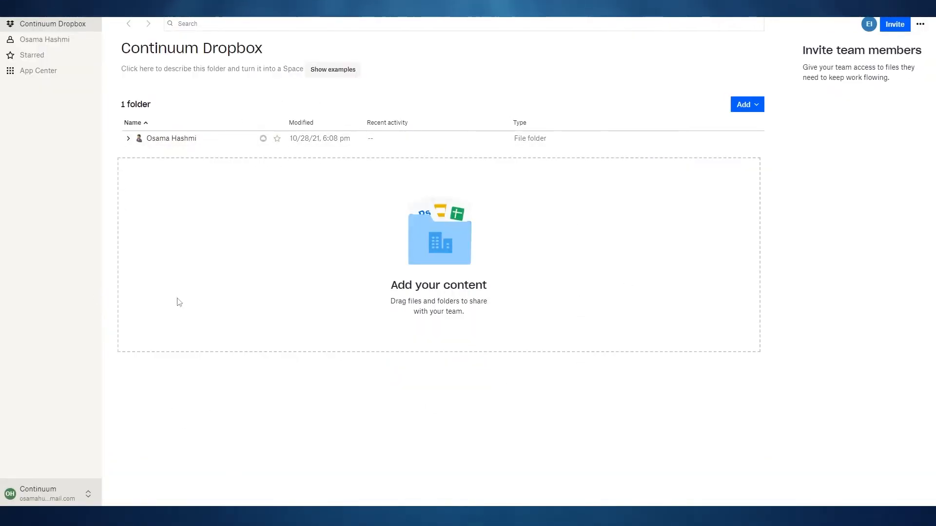
{"action": "mouse_move", "coordinate": [337, 279]}
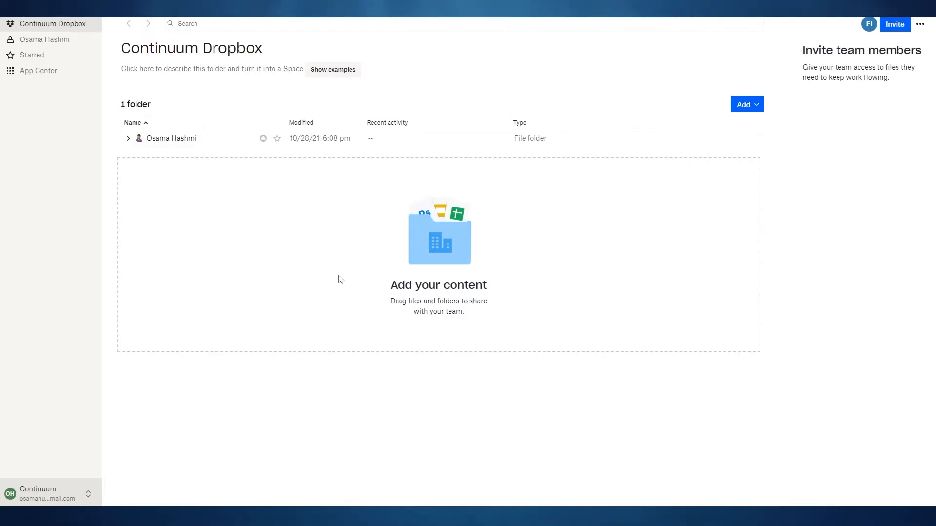
{"action": "mouse_move", "coordinate": [335, 255]}
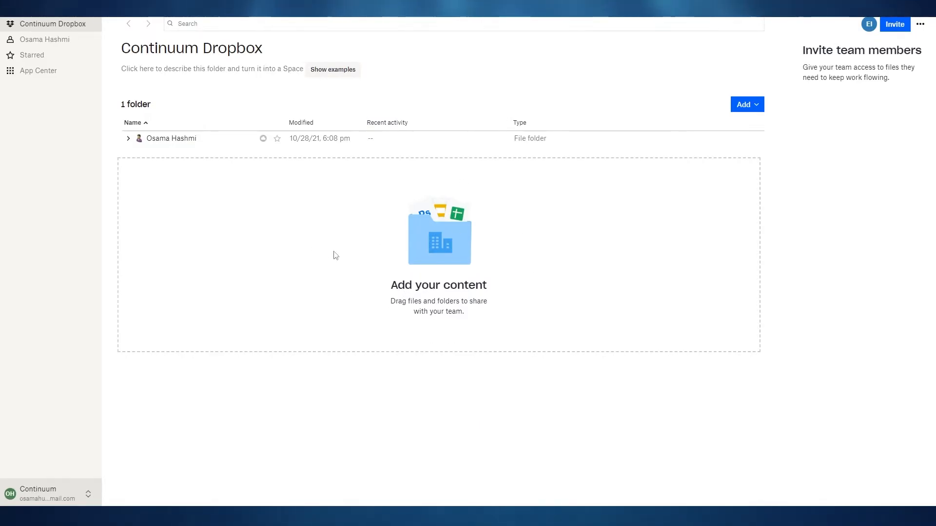
Step: Show the Add dropdown's file, folder and document options in the Continuum folder
{"action": "left_click", "coordinate": [743, 104]}
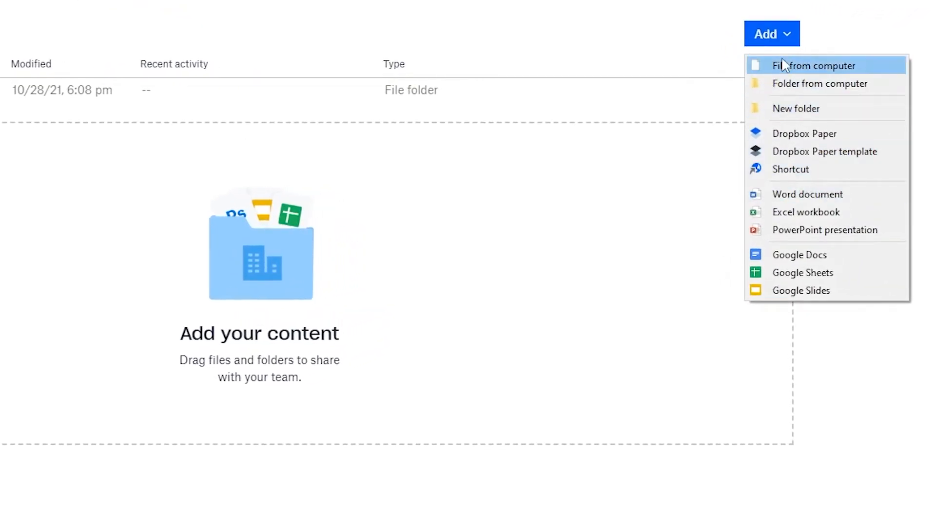
{"action": "mouse_move", "coordinate": [816, 98]}
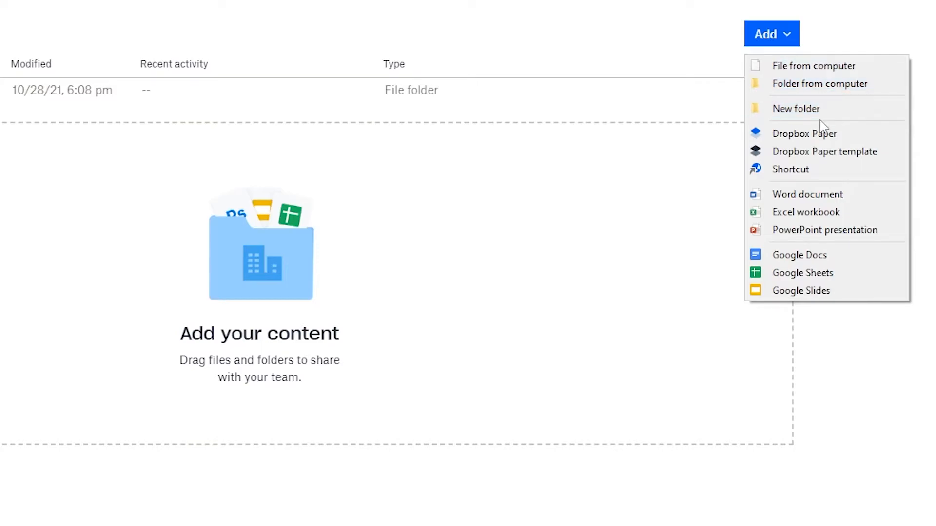
{"action": "mouse_move", "coordinate": [824, 151]}
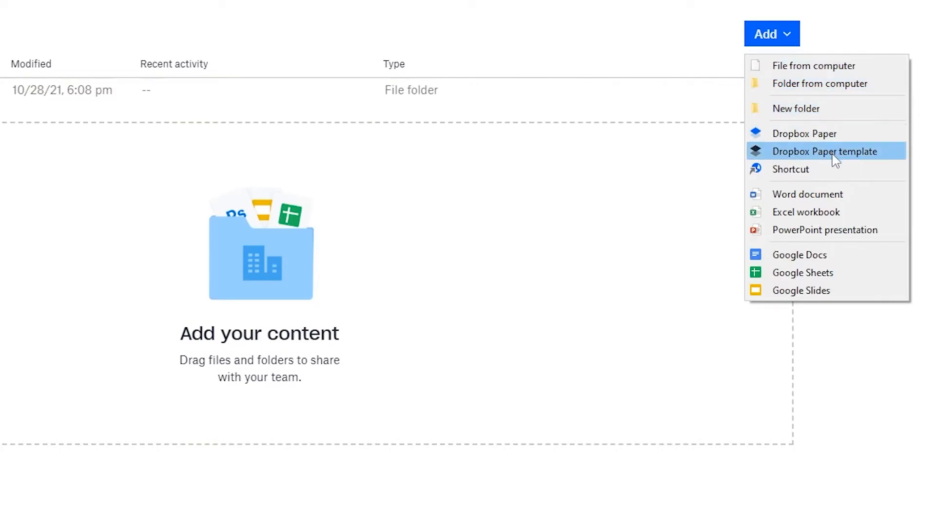
{"action": "mouse_move", "coordinate": [825, 194]}
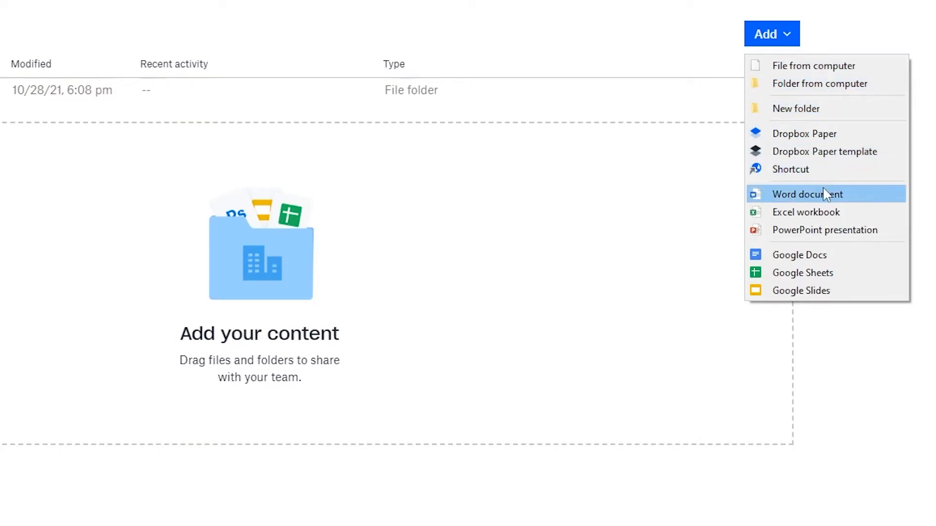
{"action": "mouse_move", "coordinate": [799, 255]}
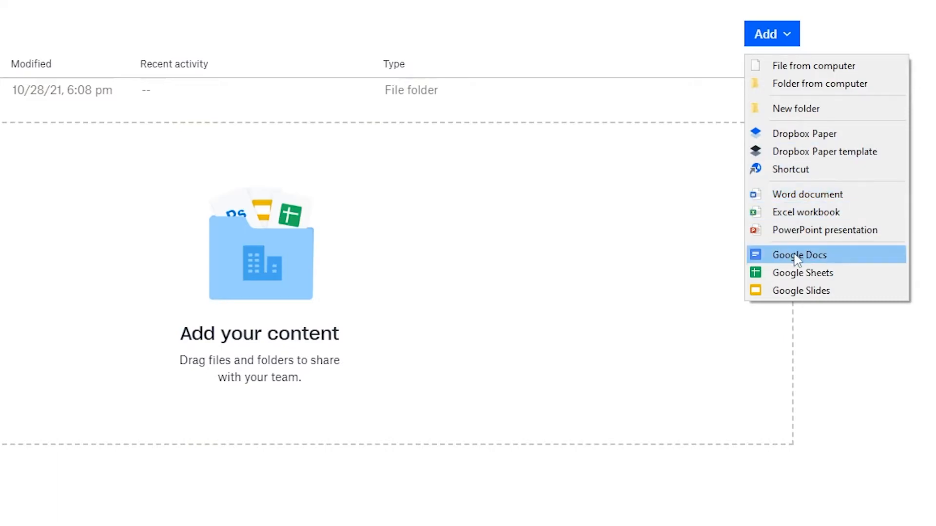
{"action": "mouse_move", "coordinate": [828, 266]}
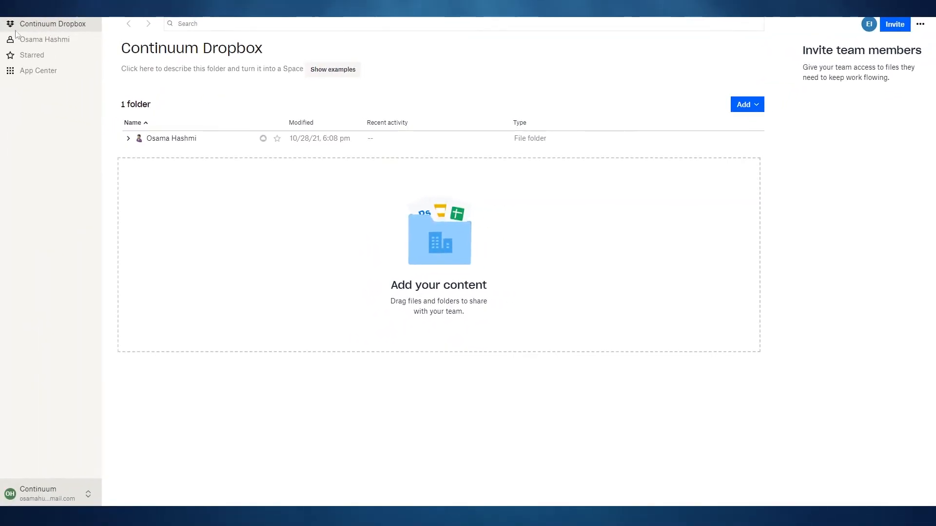
Step: View the personal member folder, then the empty Starred section
{"action": "left_click", "coordinate": [43, 39]}
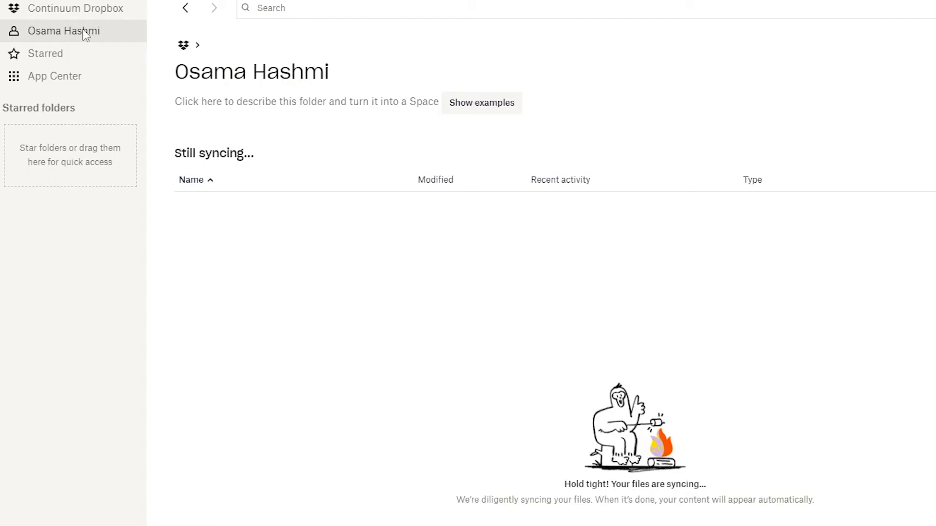
{"action": "mouse_move", "coordinate": [77, 32]}
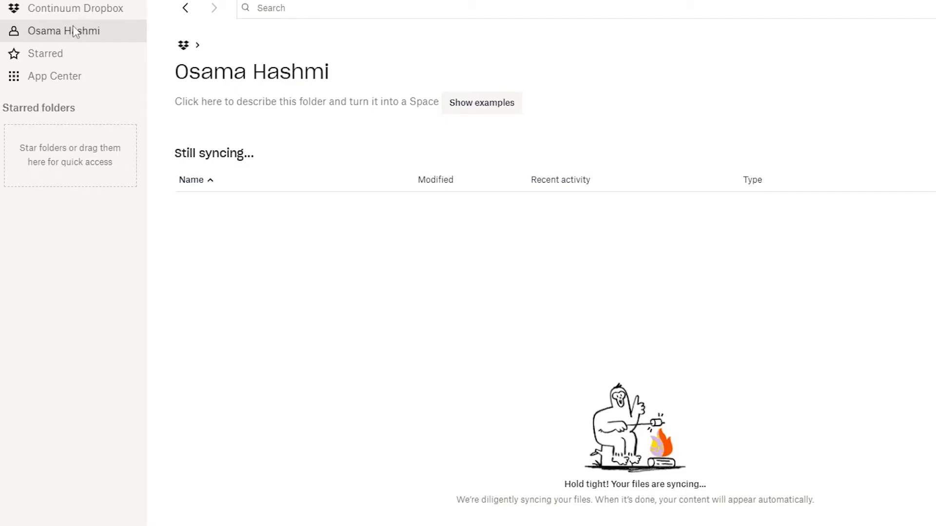
{"action": "left_click", "coordinate": [45, 53]}
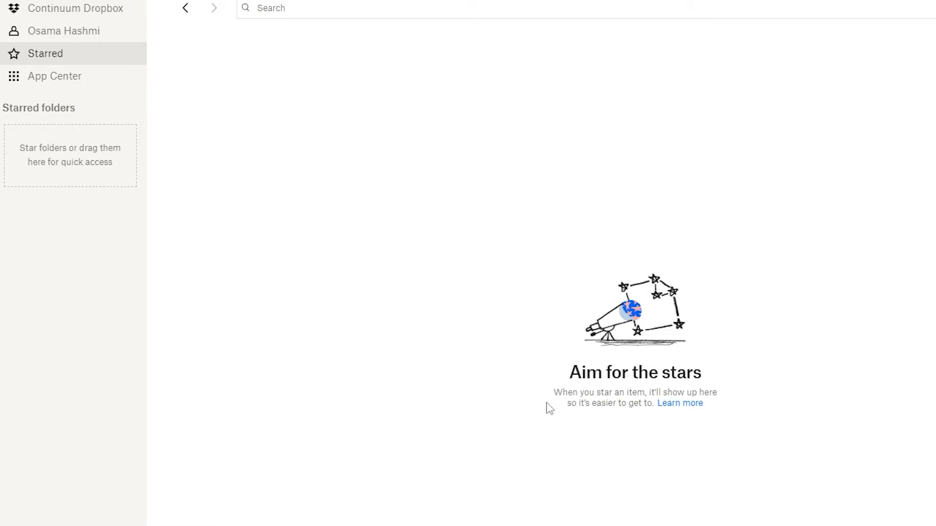
{"action": "mouse_move", "coordinate": [434, 352]}
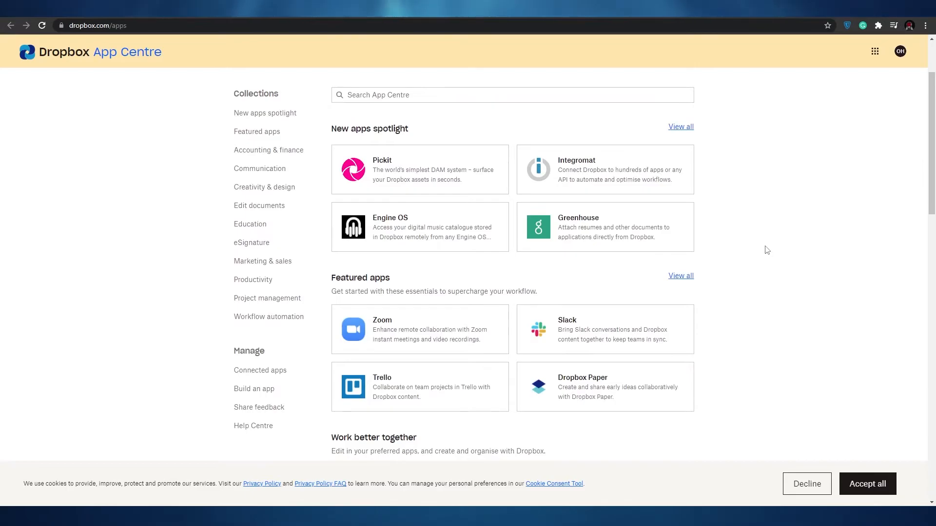
{"action": "mouse_move", "coordinate": [673, 234]}
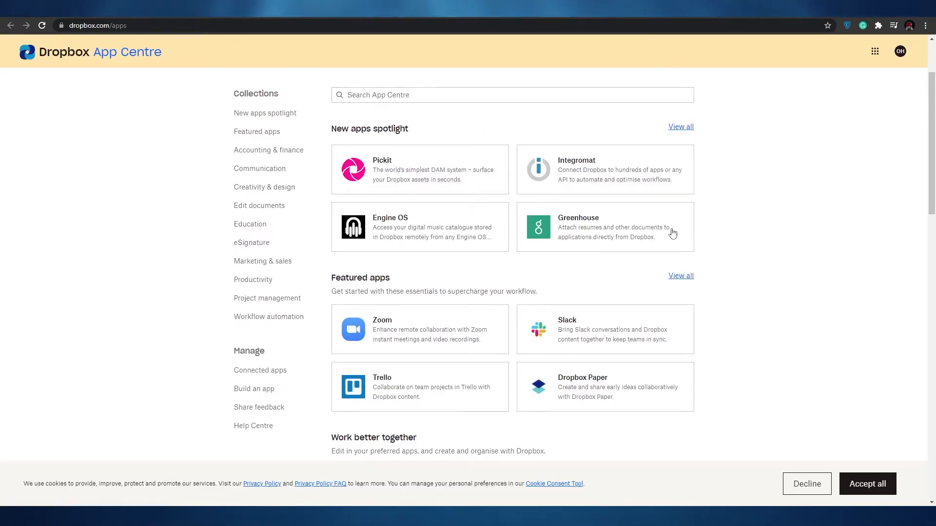
Step: Scroll up and down through the Dropbox App Centre app collections
{"action": "scroll", "scroll_direction": "down", "scroll_amount": 3}
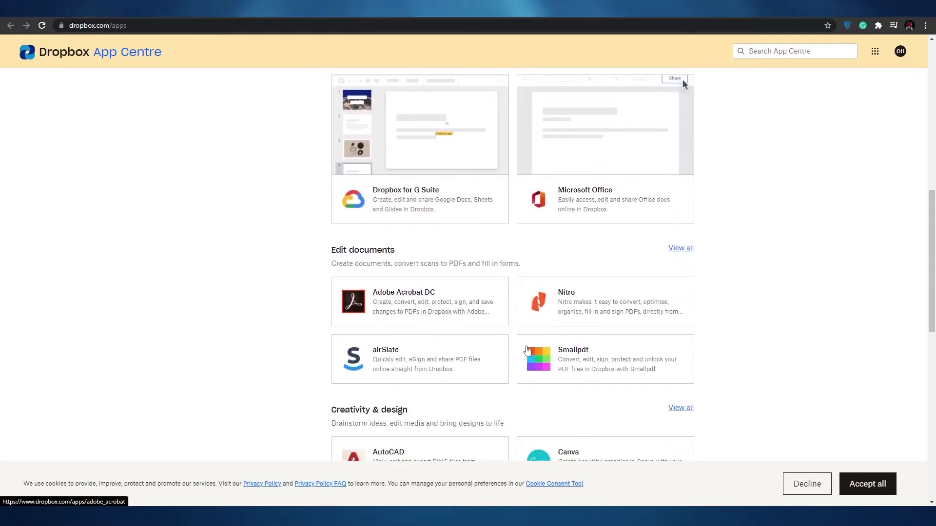
{"action": "scroll", "scroll_direction": "up", "scroll_amount": 3}
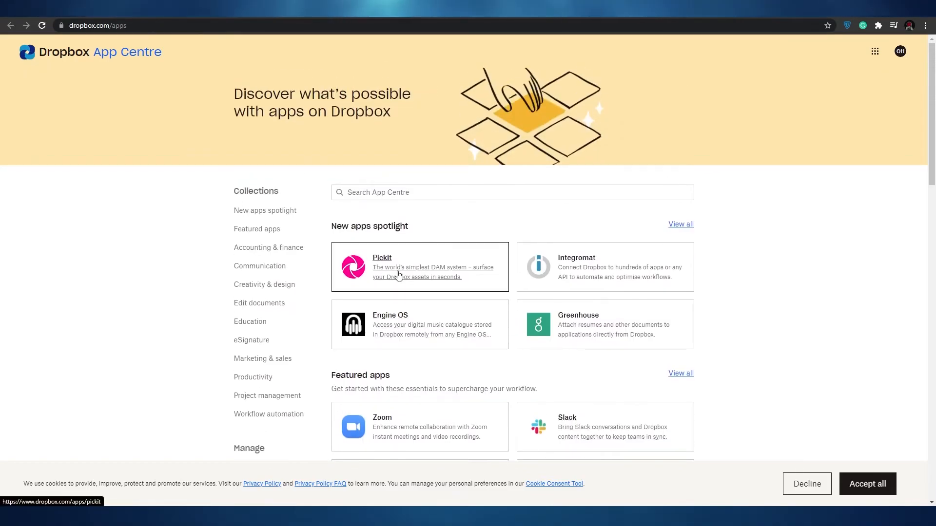
{"action": "scroll", "scroll_direction": "down", "scroll_amount": 3}
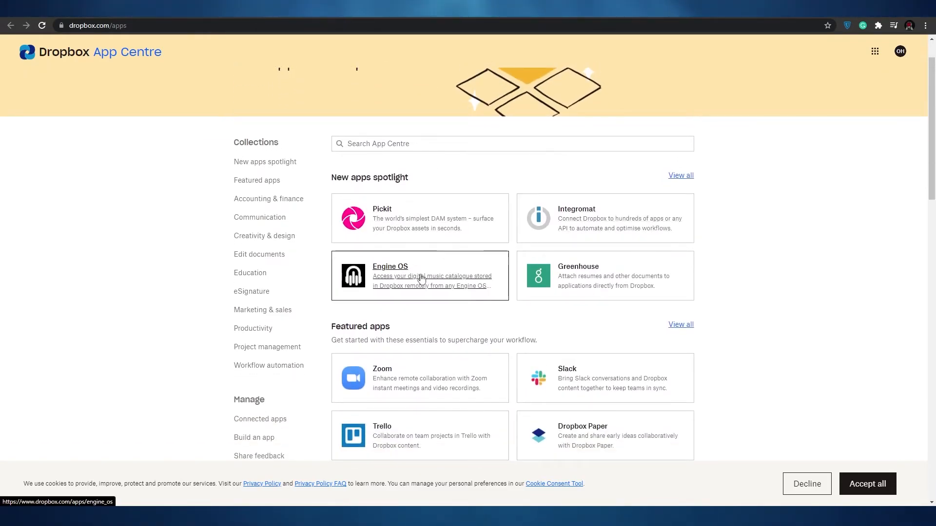
{"action": "scroll", "scroll_direction": "down", "scroll_amount": 3}
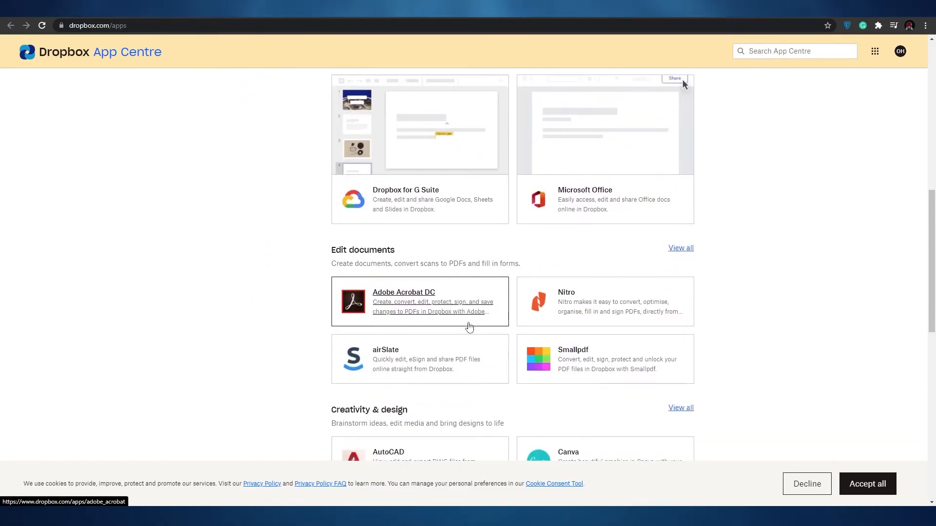
{"action": "scroll", "scroll_direction": "down", "scroll_amount": 3}
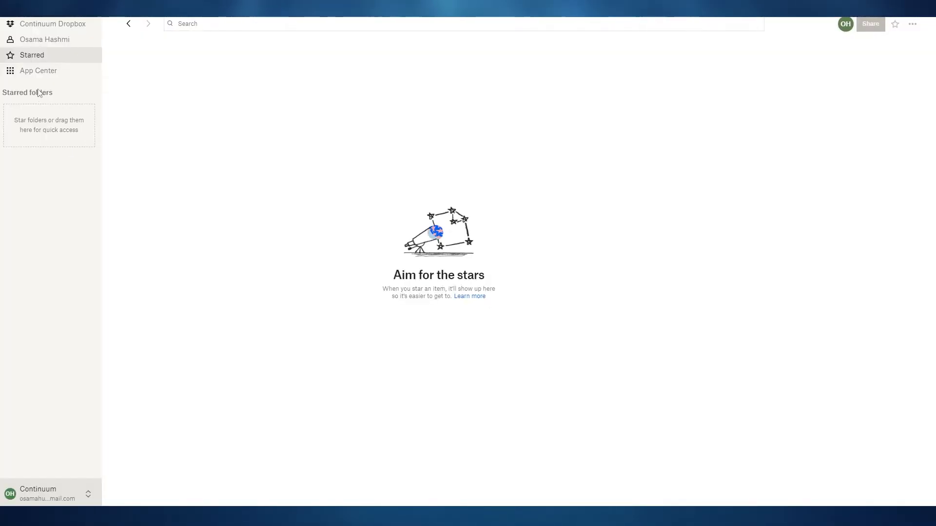
Step: Return to Continuum Dropbox, open the invite team members form, and cancel it unsent
{"action": "left_click", "coordinate": [52, 24]}
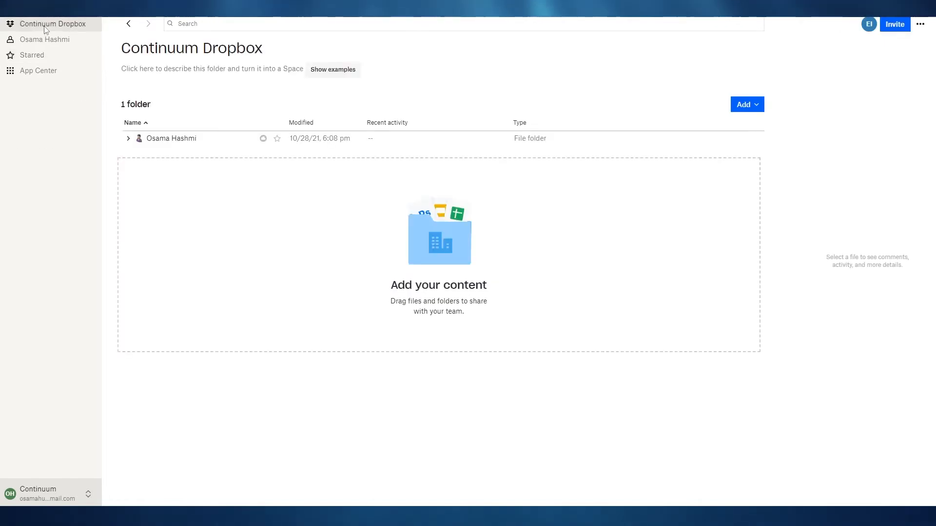
{"action": "left_click", "coordinate": [894, 25]}
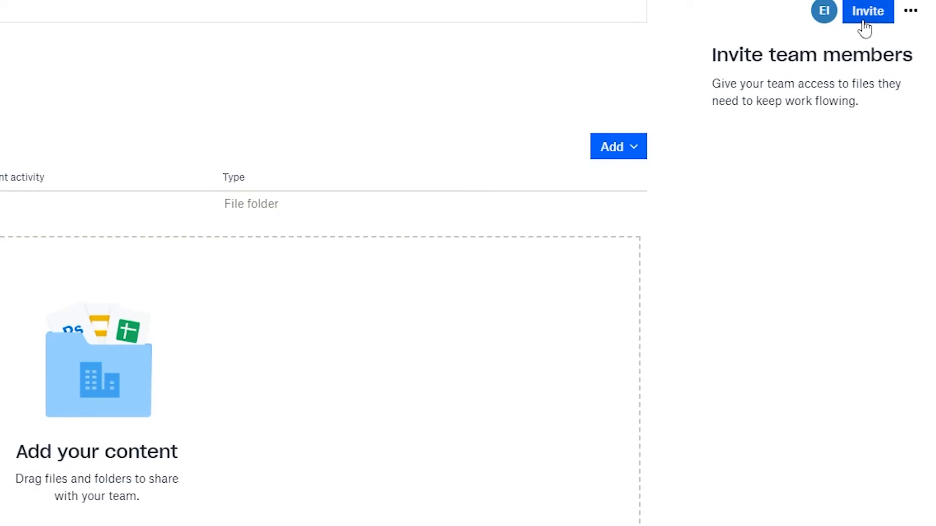
{"action": "mouse_move", "coordinate": [868, 11]}
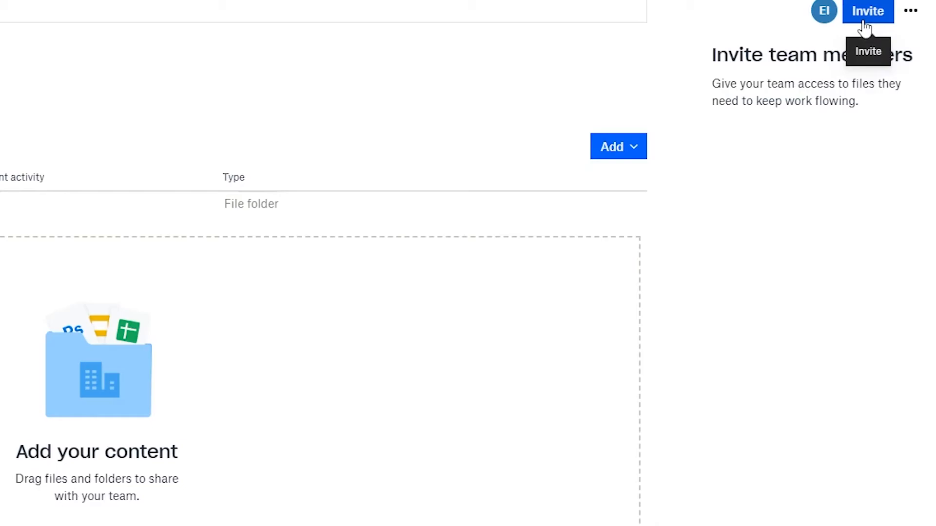
{"action": "left_click", "coordinate": [868, 11]}
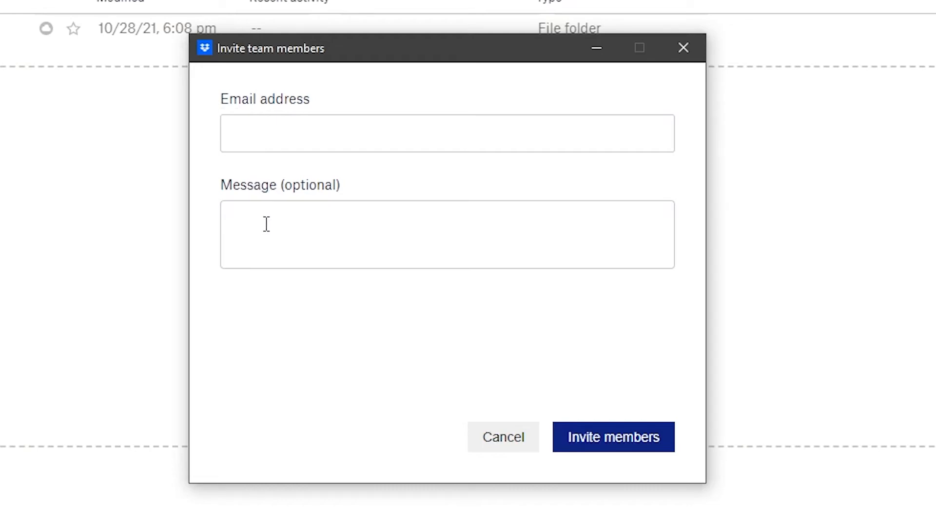
{"action": "mouse_move", "coordinate": [263, 223]}
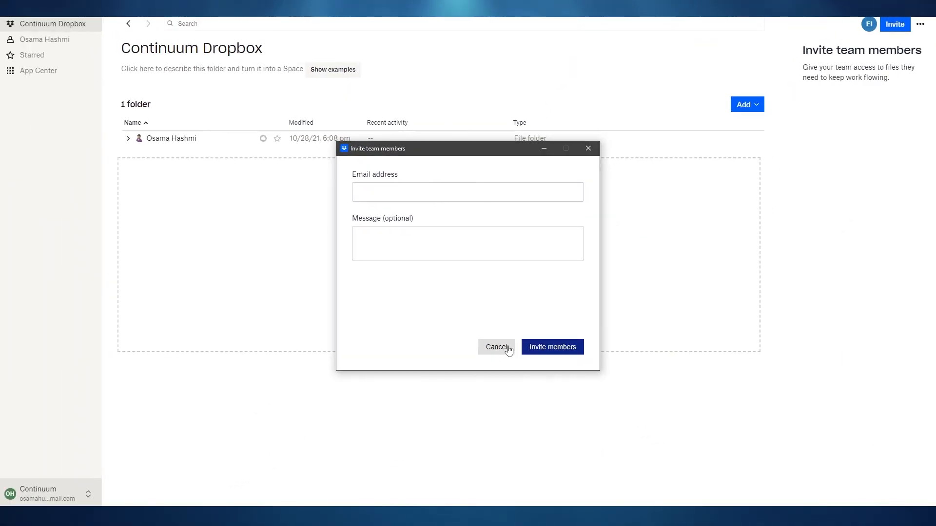
{"action": "left_click", "coordinate": [497, 347]}
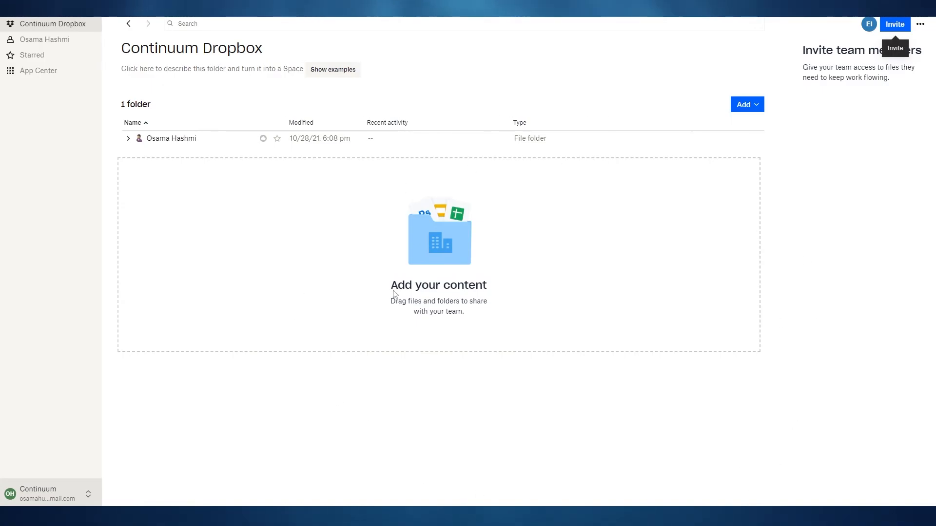
{"action": "mouse_move", "coordinate": [284, 288]}
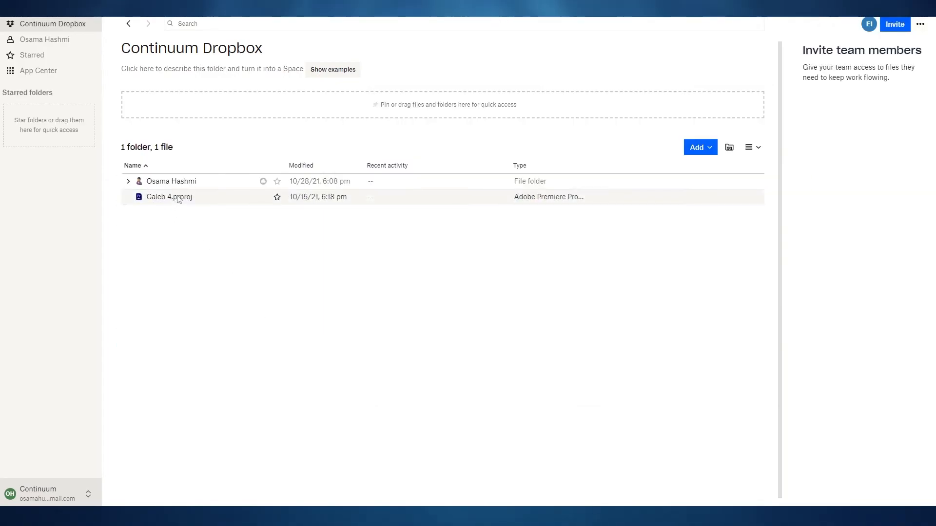
Step: Save Caleb 4.prproj to the Continuum team space, then check the Add and layout menus
{"action": "left_click", "coordinate": [169, 197]}
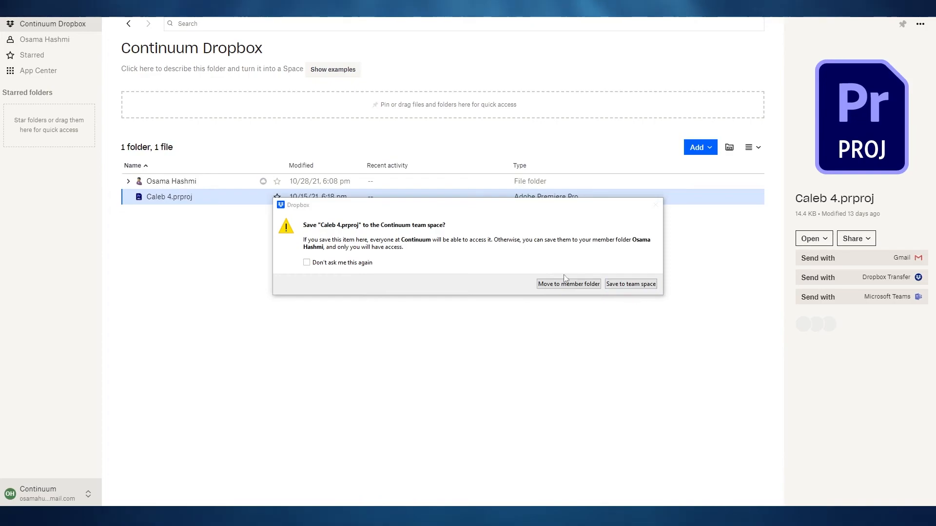
{"action": "left_click", "coordinate": [568, 284]}
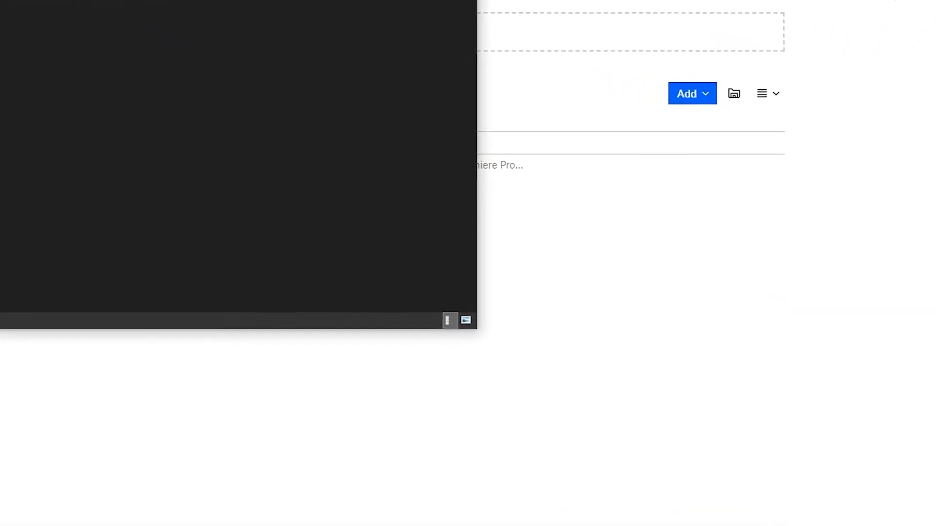
{"action": "left_click", "coordinate": [692, 92]}
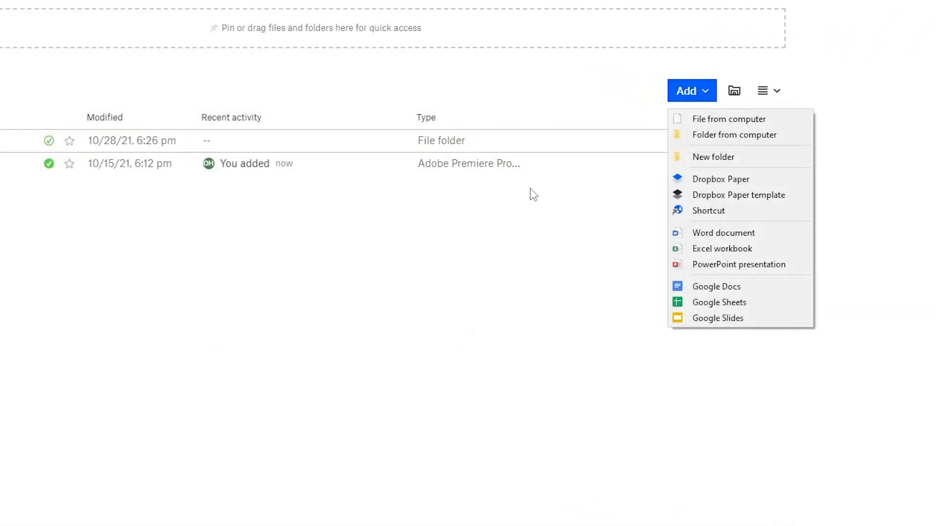
{"action": "left_click", "coordinate": [769, 91]}
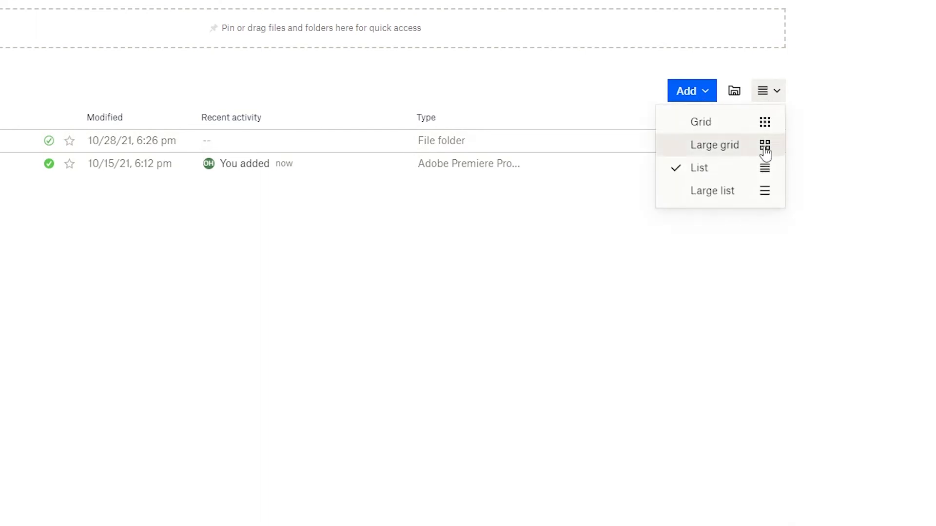